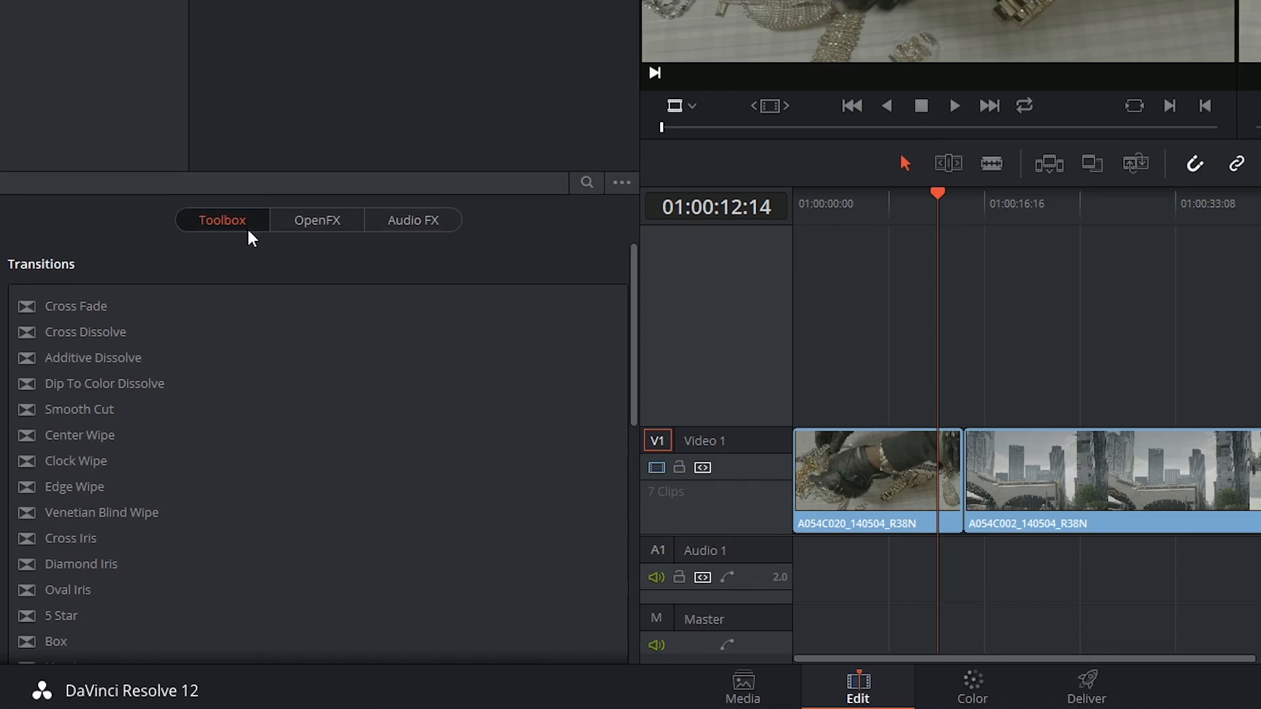
- Browse the Toolbox OpenFX and Audio FX lists, then return to the built-in transitions
left_click(316, 219)
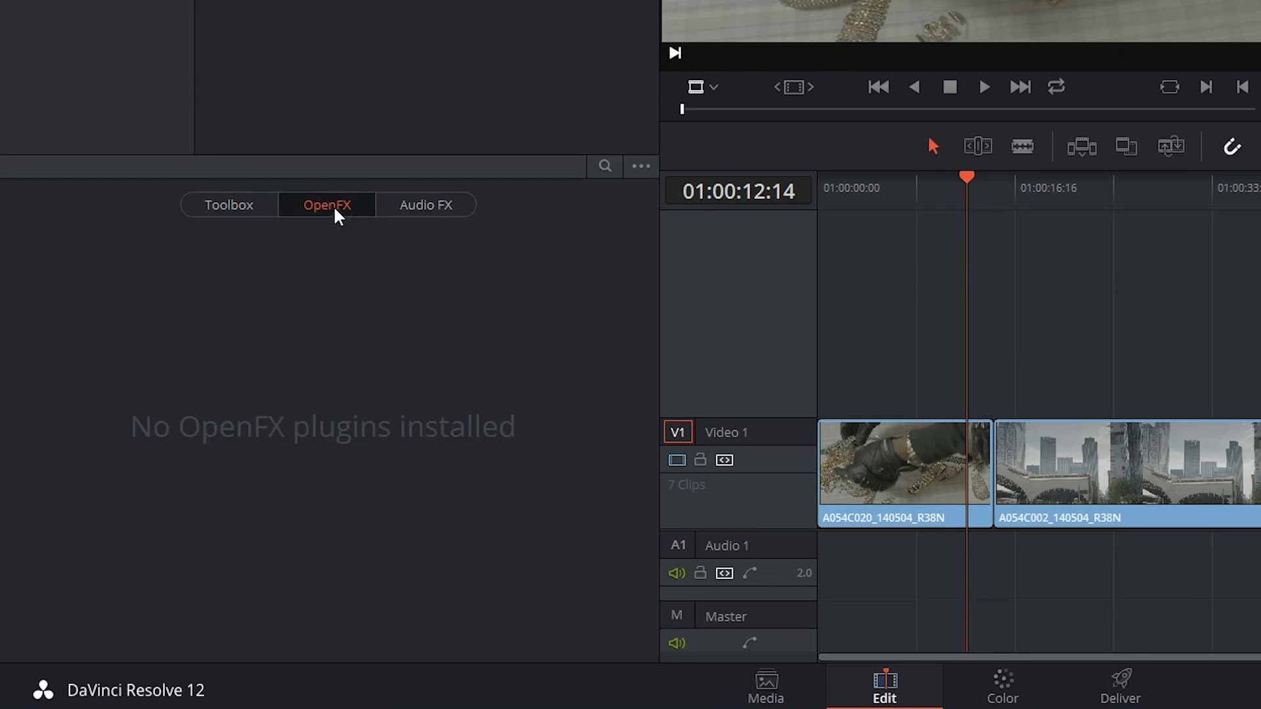
left_click(426, 204)
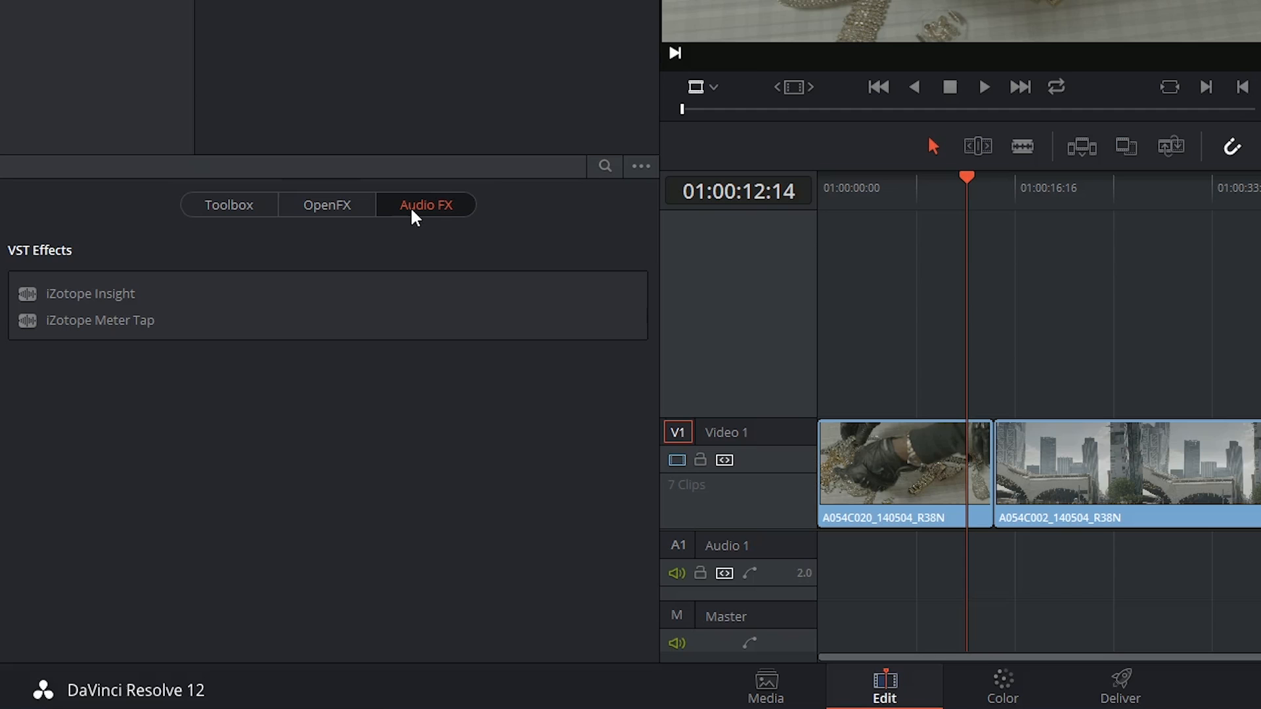
left_click(327, 204)
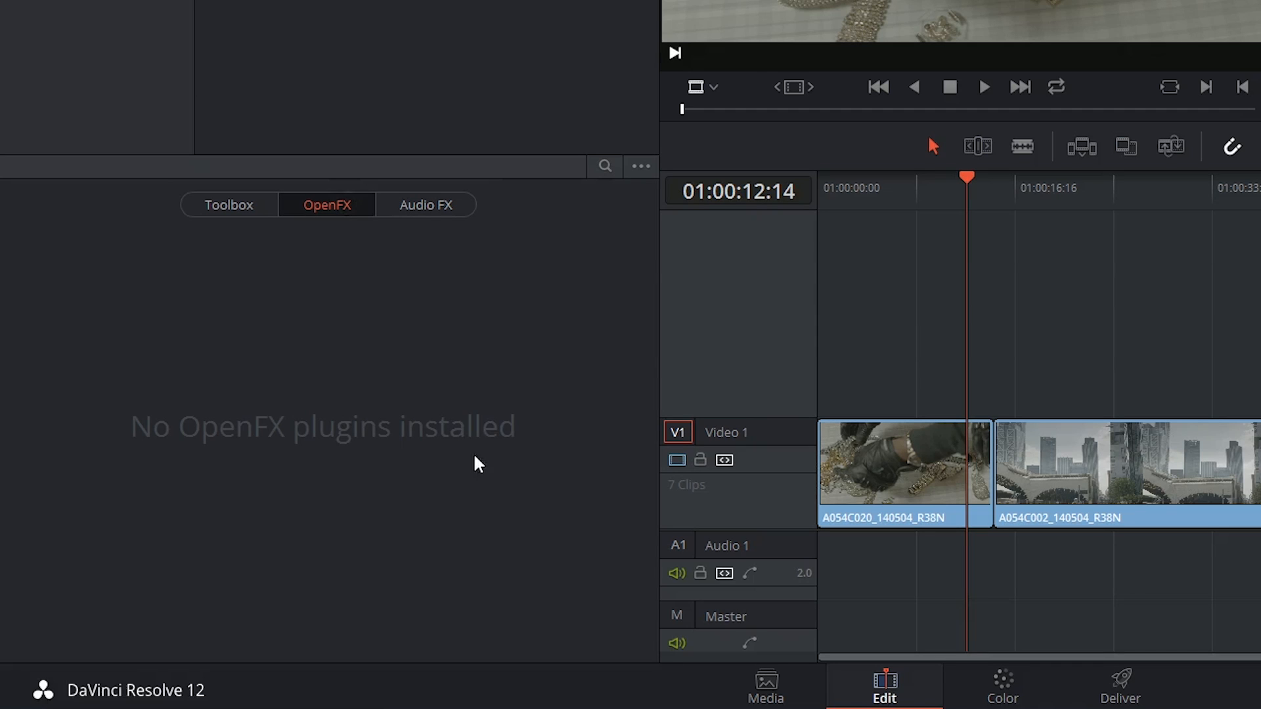
left_click(229, 204)
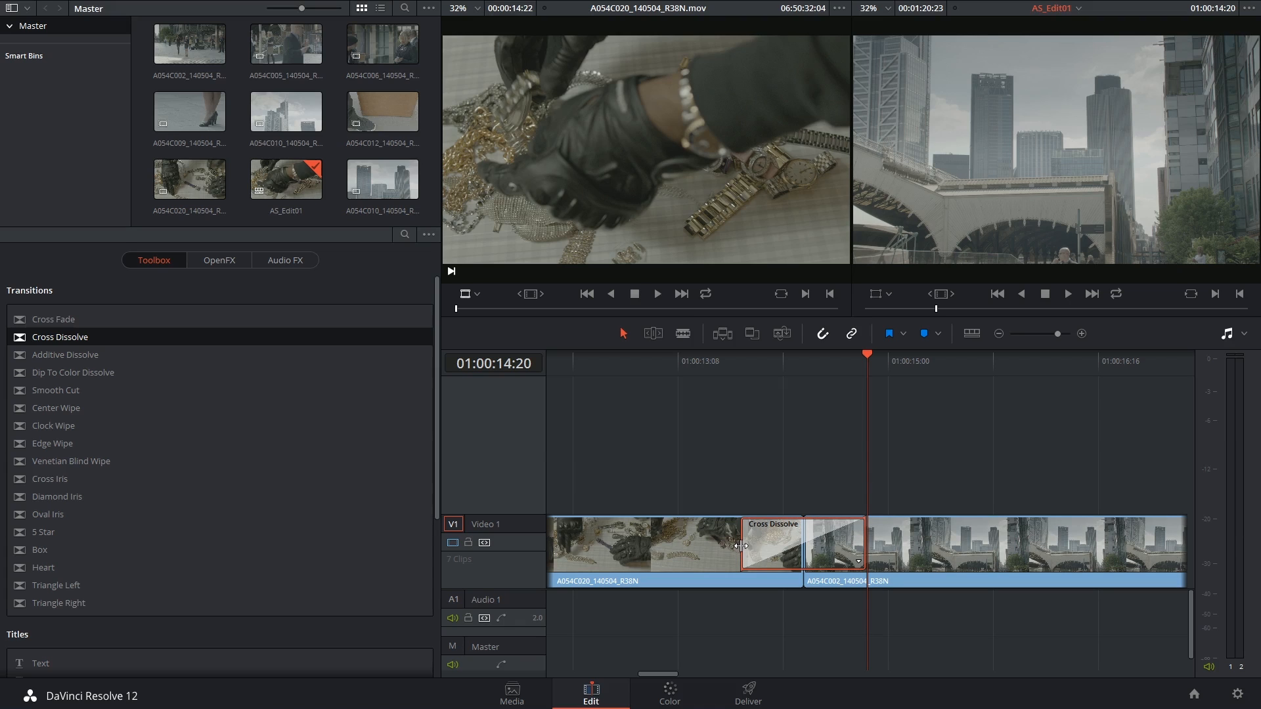
mouse_move(813, 600)
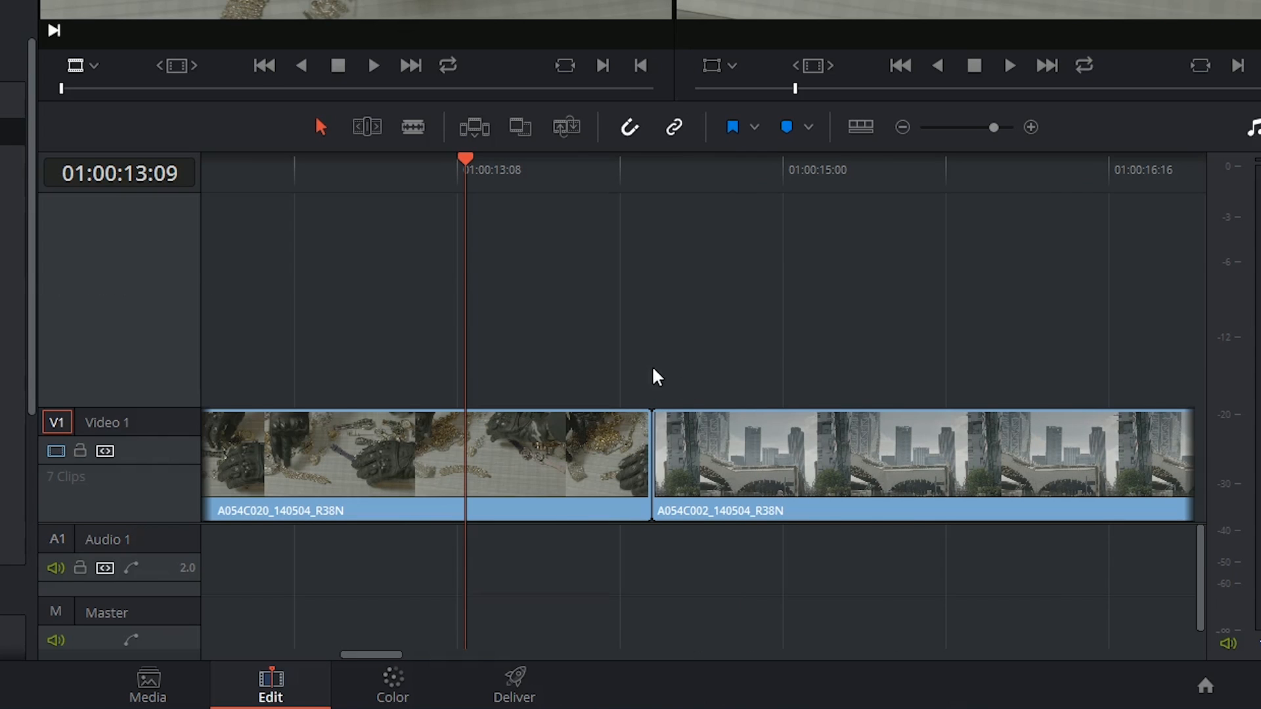
mouse_move(663, 340)
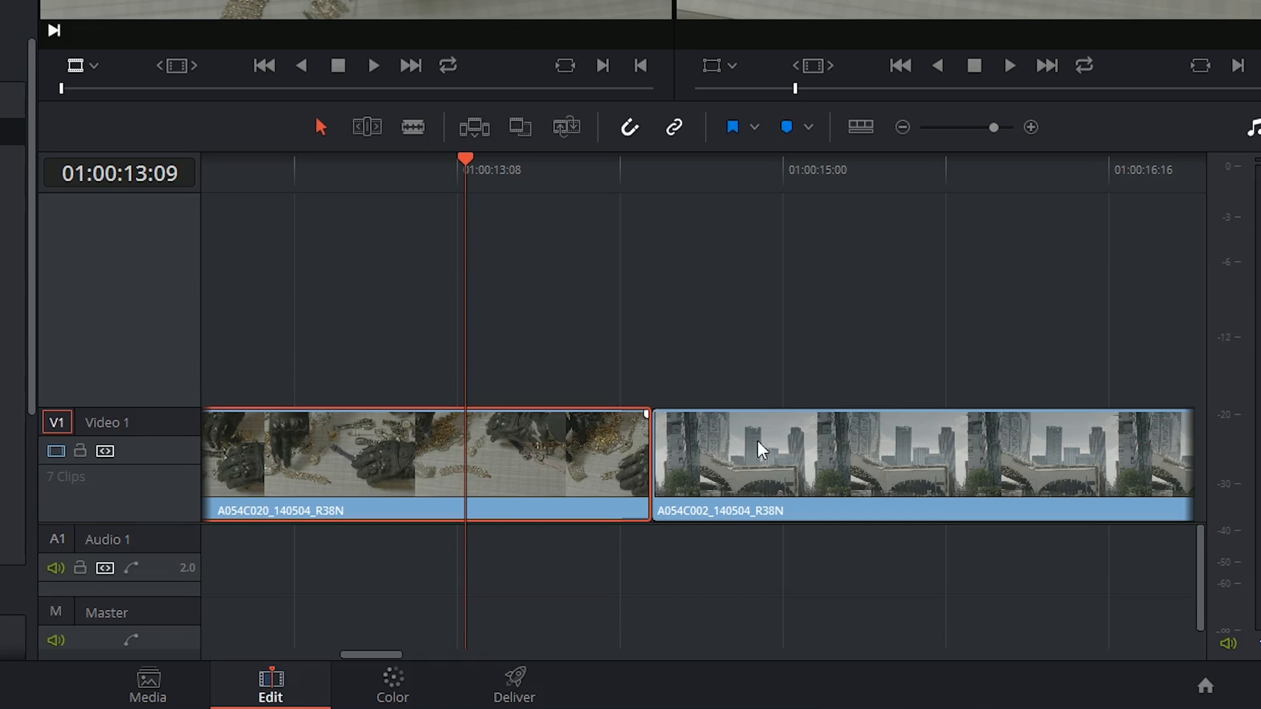
mouse_move(592, 480)
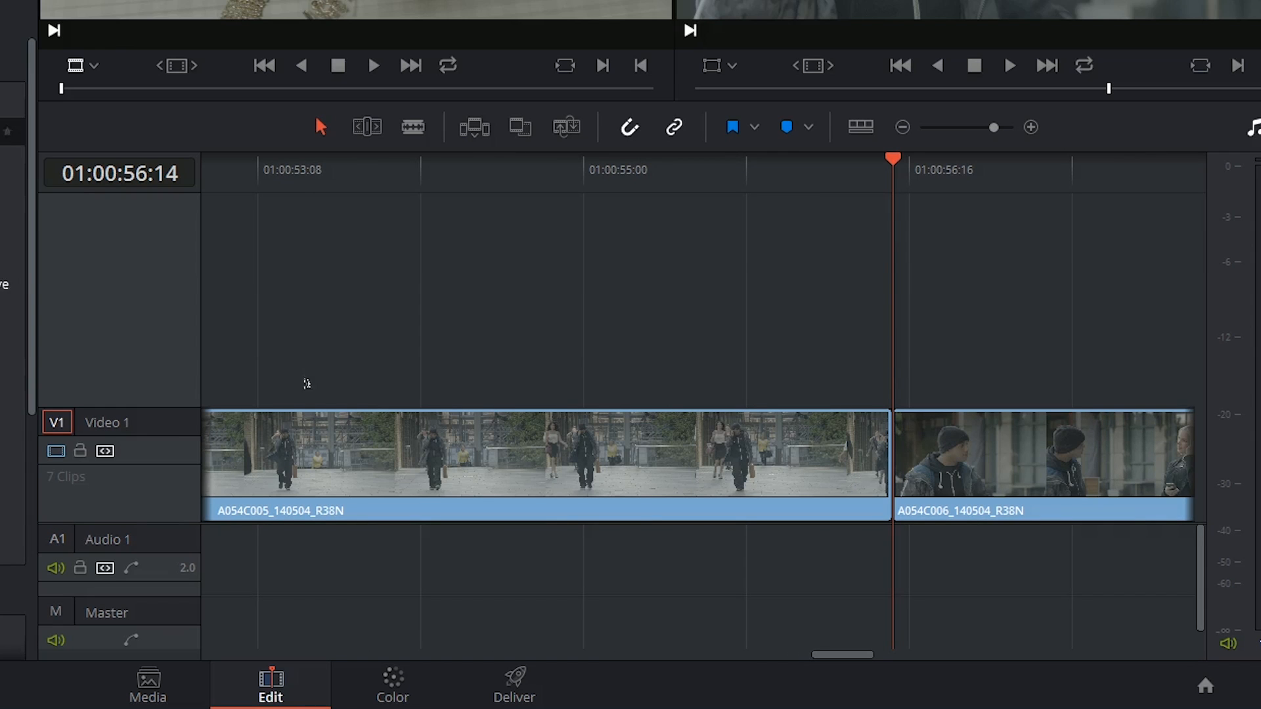
mouse_move(892, 448)
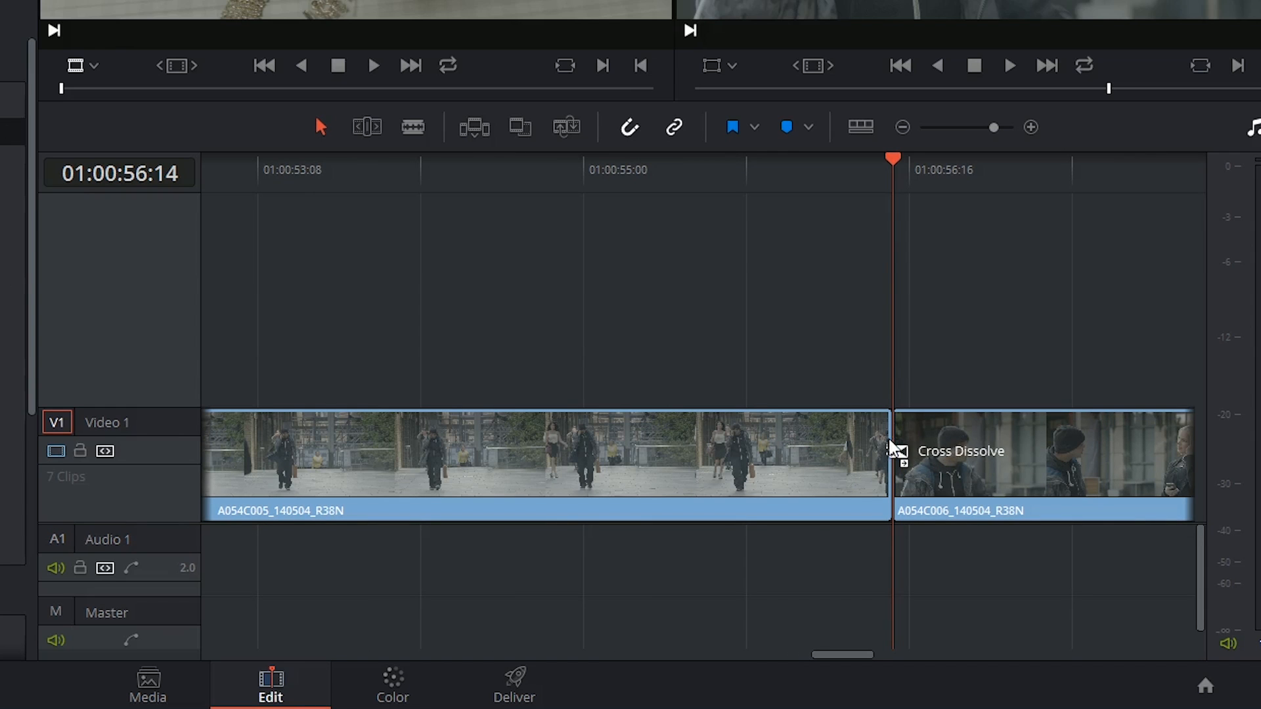
mouse_move(892, 445)
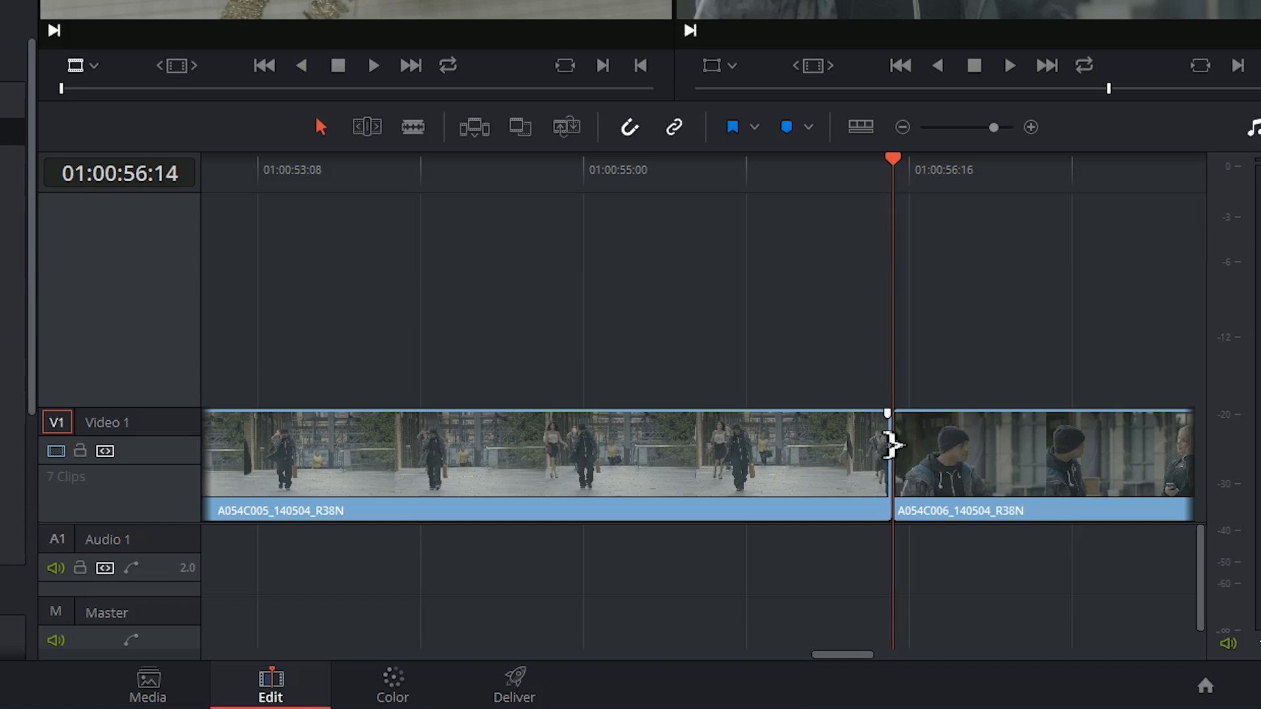
- Enable trim editing and drag the A054C005/A054C006 cut left to shorten A054C005
left_click(366, 127)
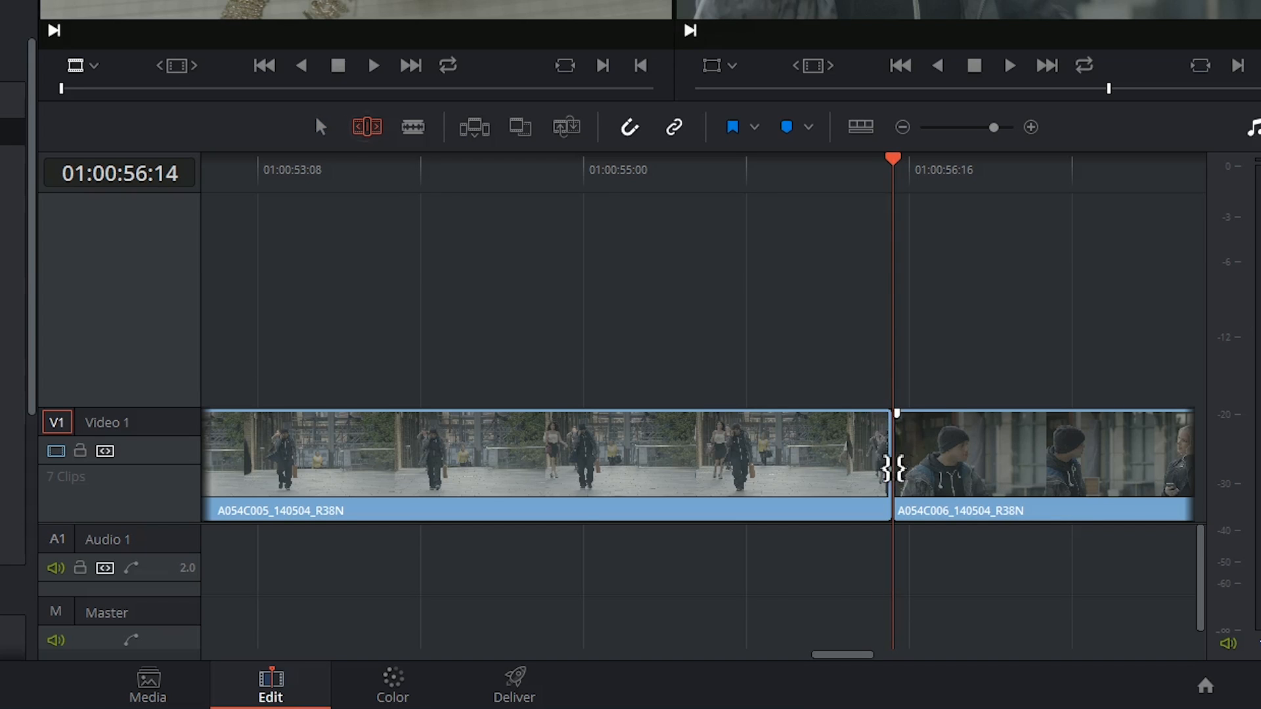
left_click_drag(892, 469, 816, 470)
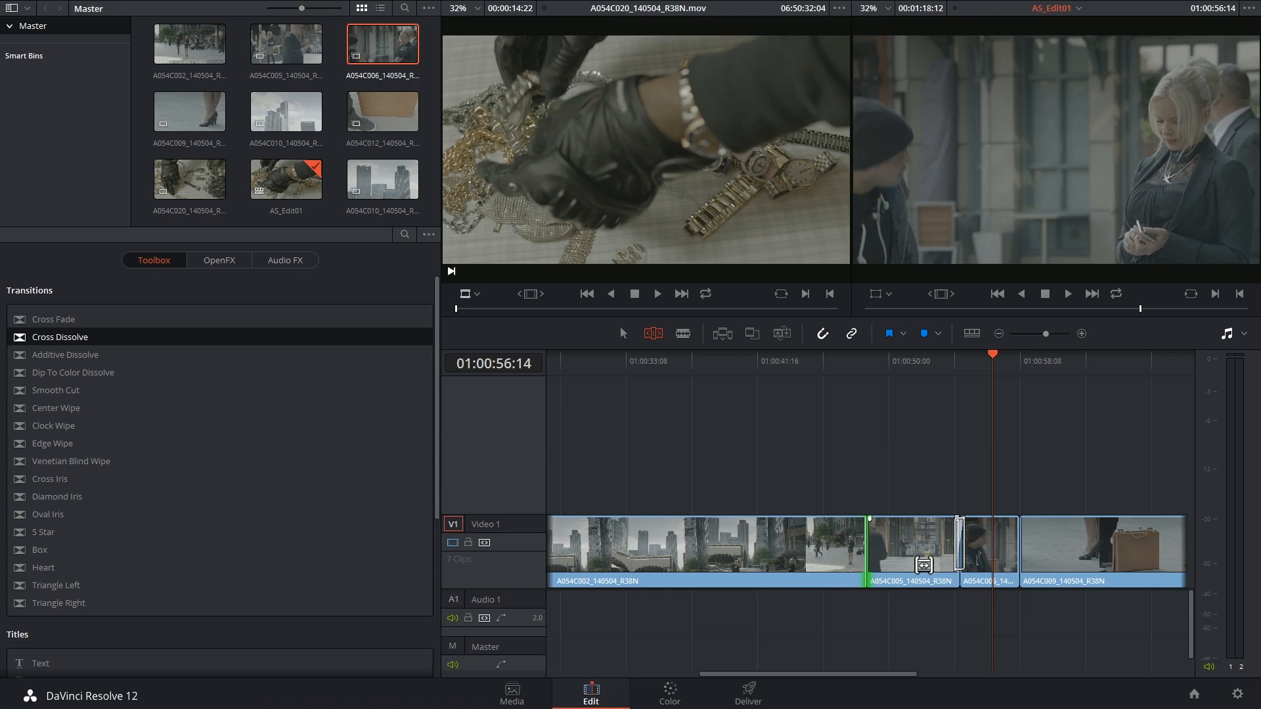
- Jump to the A054C002–A054C005 edit and show its Cross Dissolve in the Inspector
key("ctrl+t")
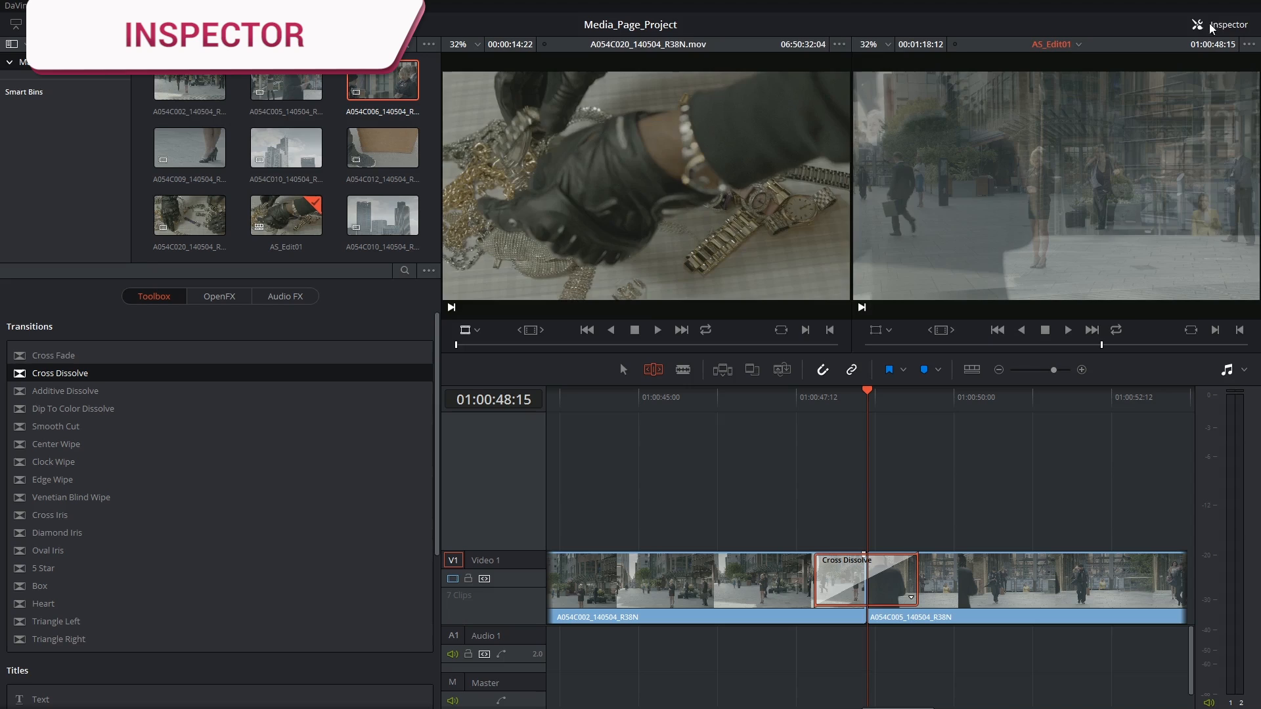
left_click(1197, 24)
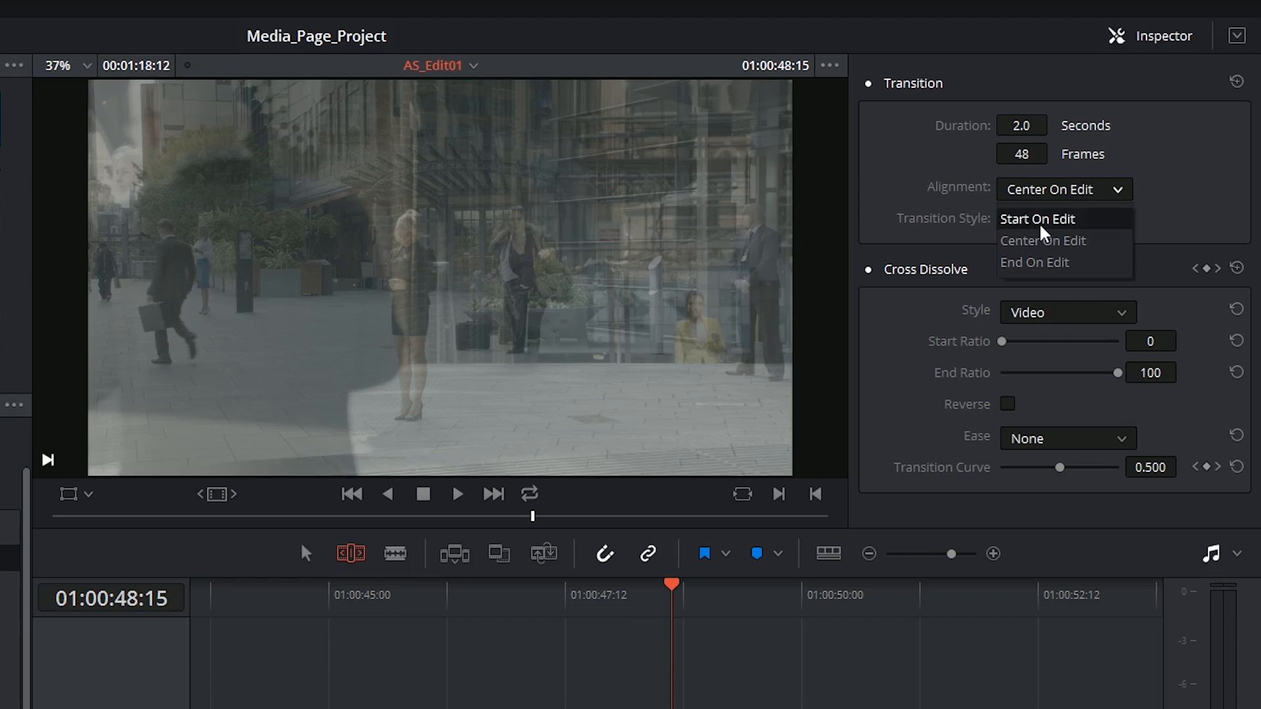
- Test start-on-edit and centre alignment, then try Dip To Color and Additive Dissolve styles
left_click(1036, 218)
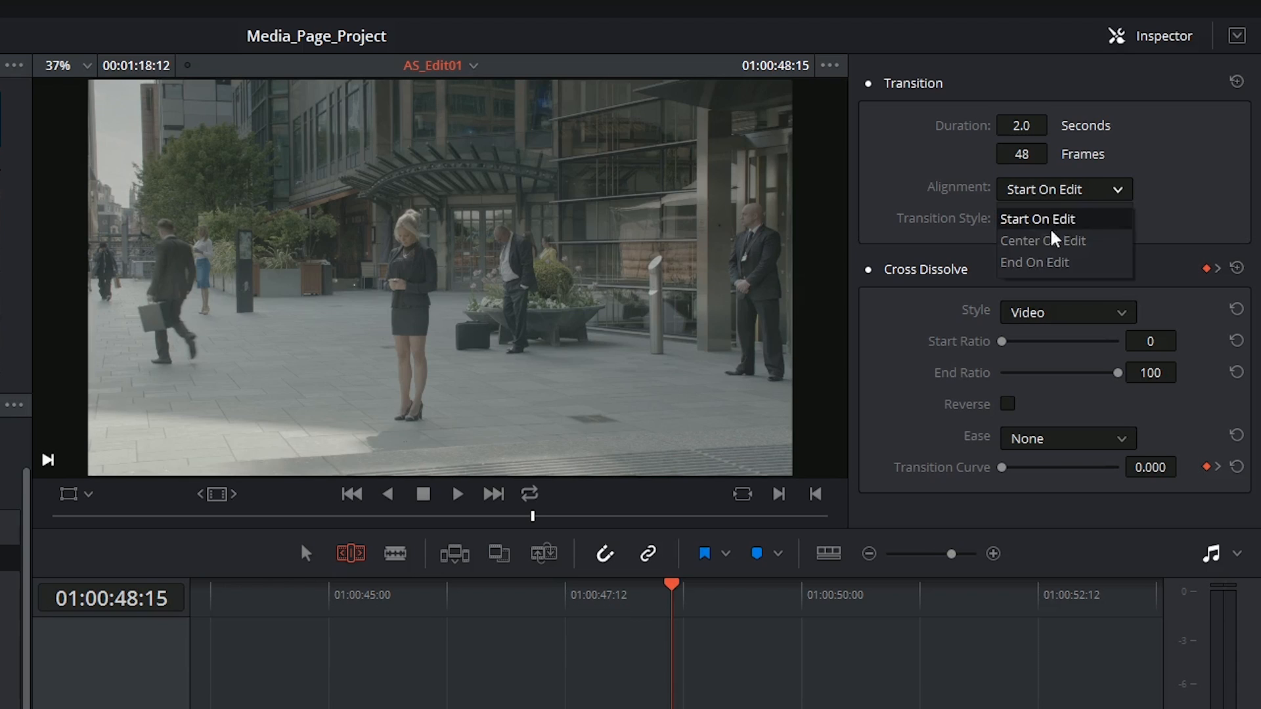
left_click(1042, 240)
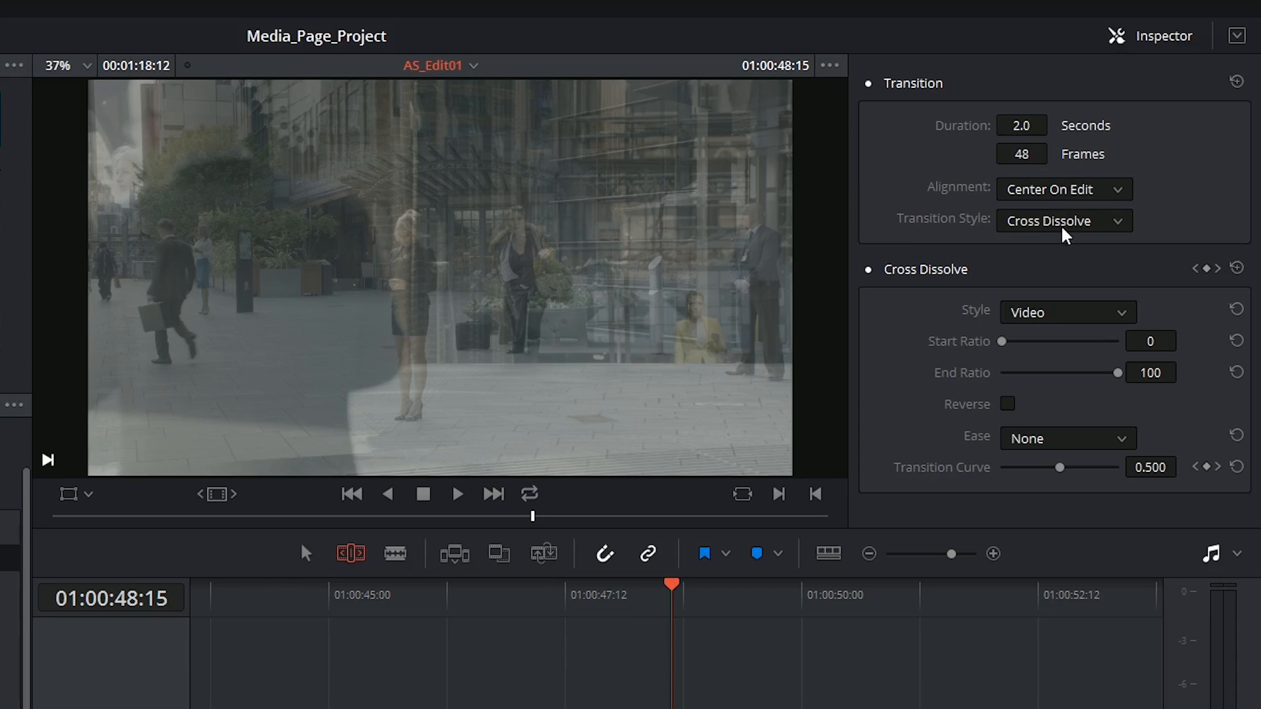
left_click(1063, 221)
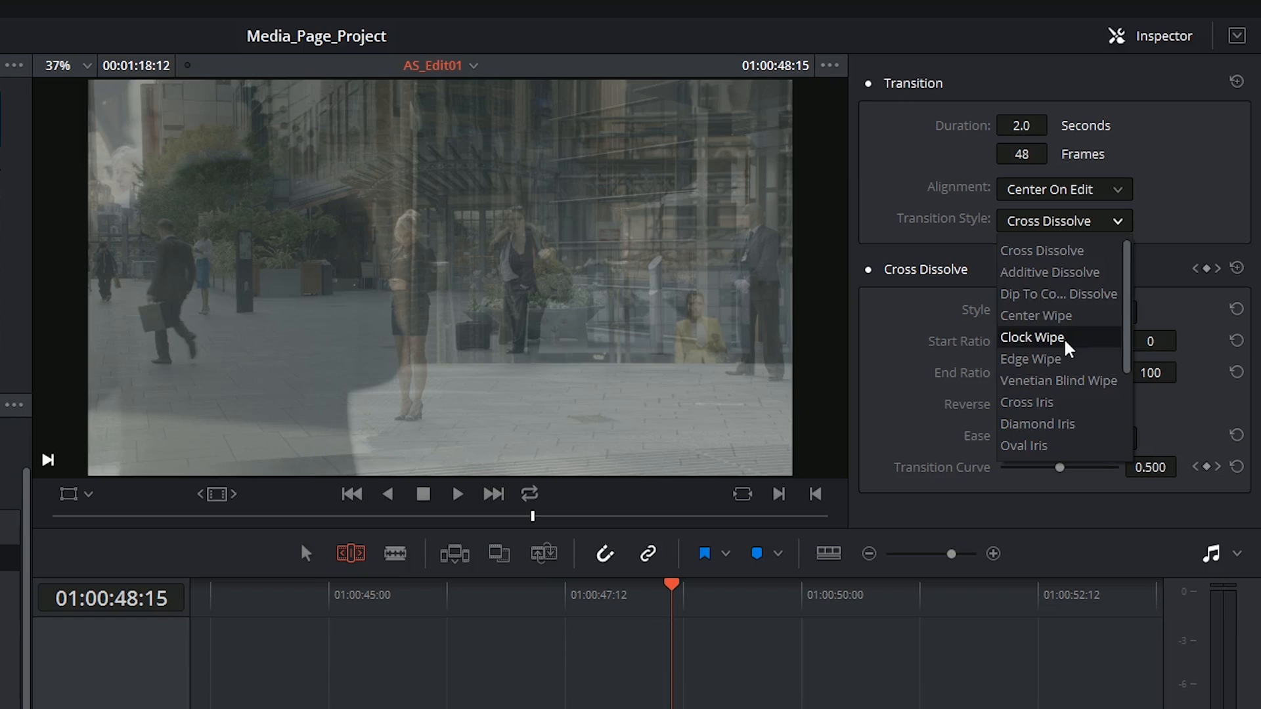
left_click(1032, 337)
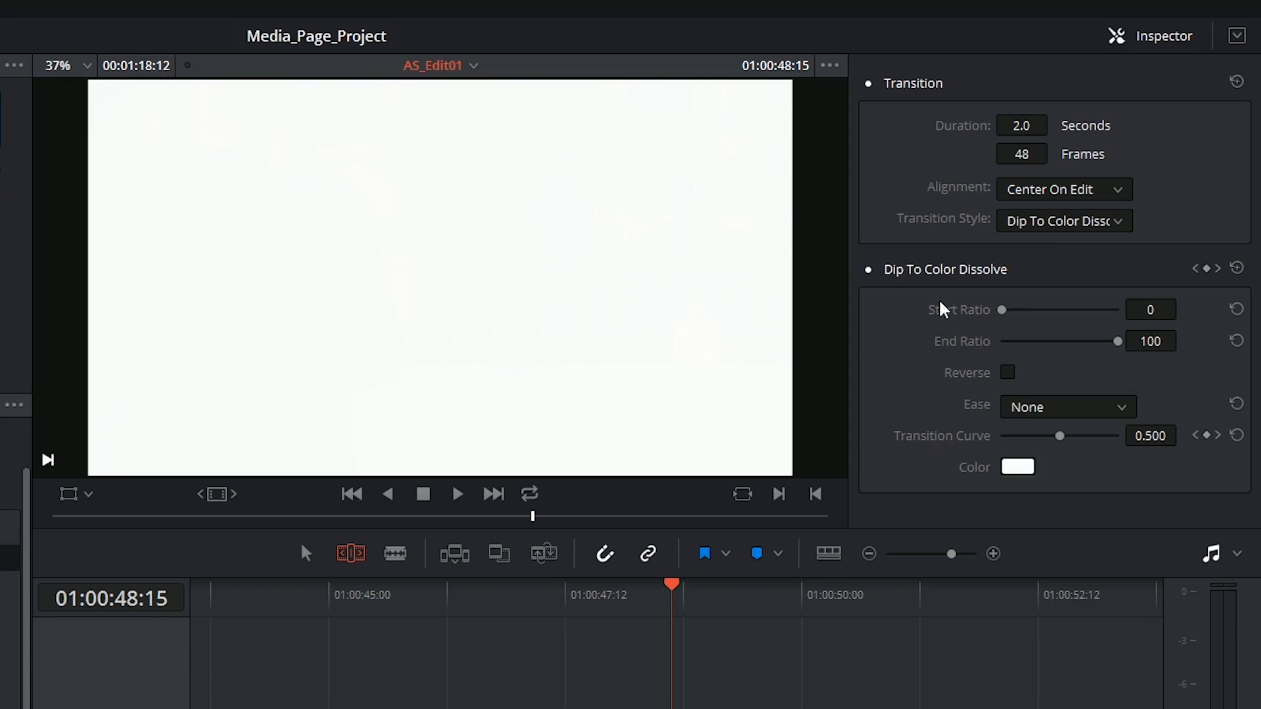
left_click(1061, 220)
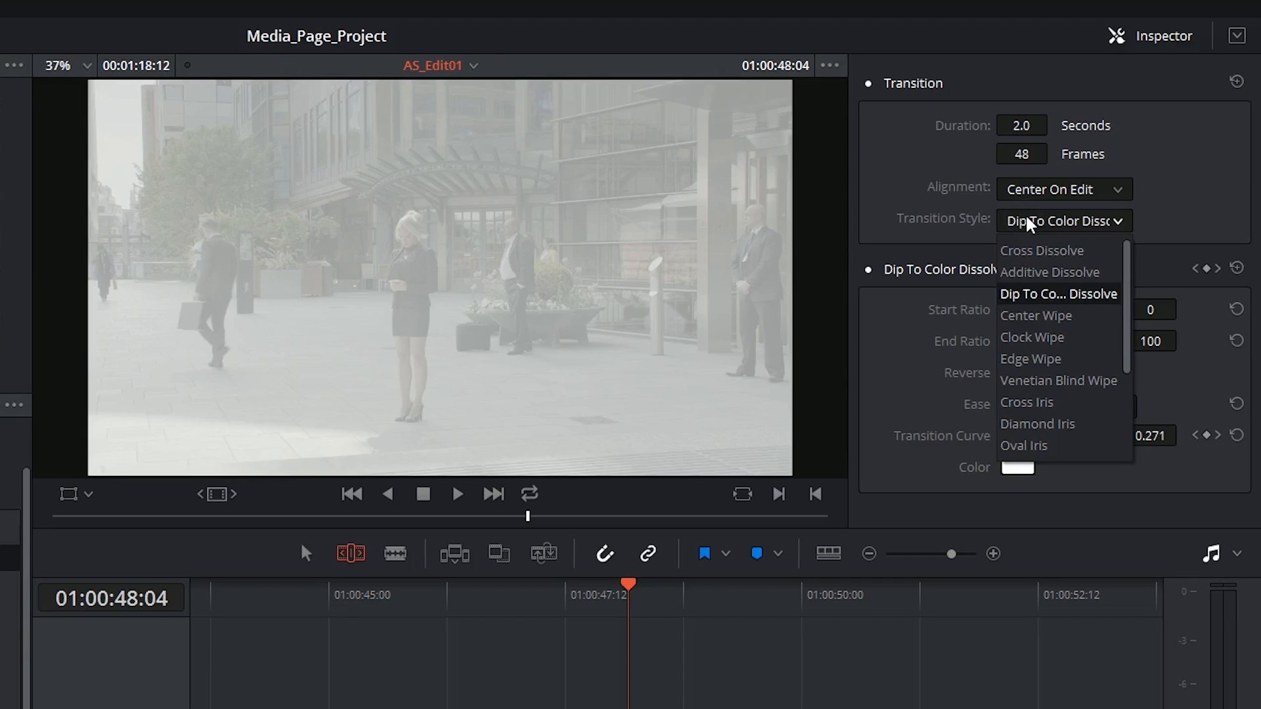
left_click(1049, 272)
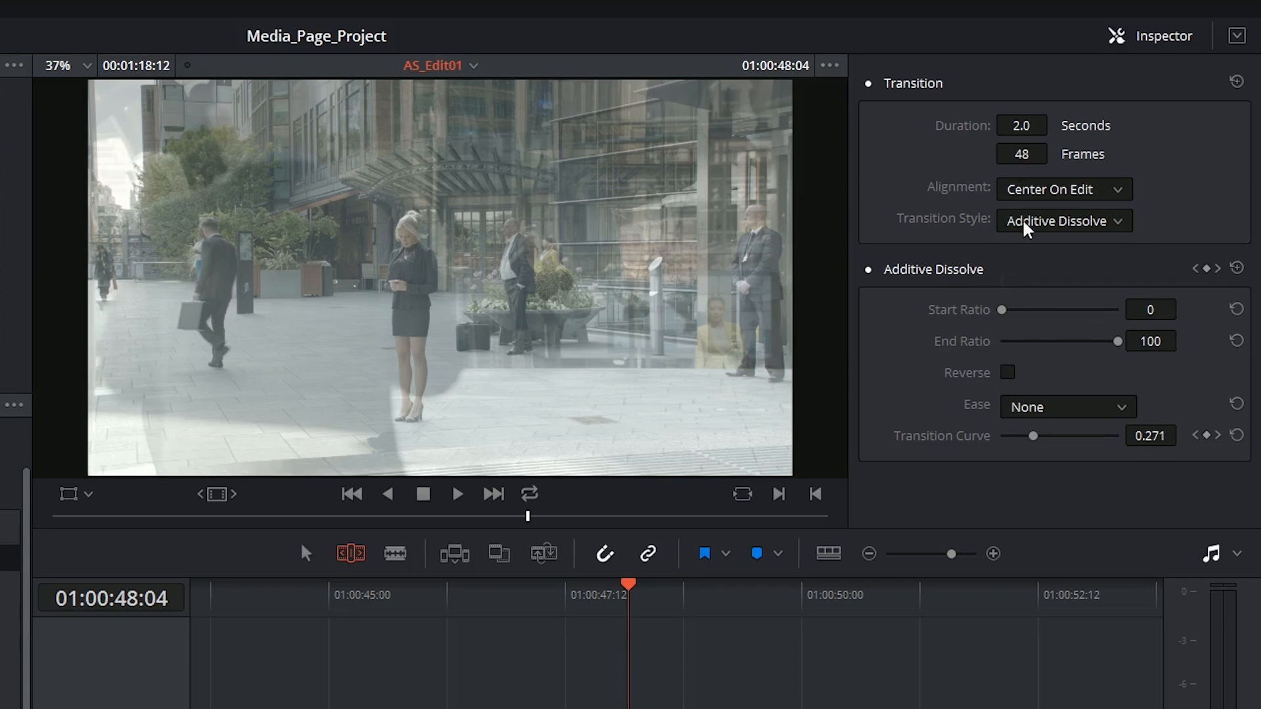
- Try Clock Wipe, Edge Wipe and Dip To Color, ending on Cross Dissolve
left_click(1061, 221)
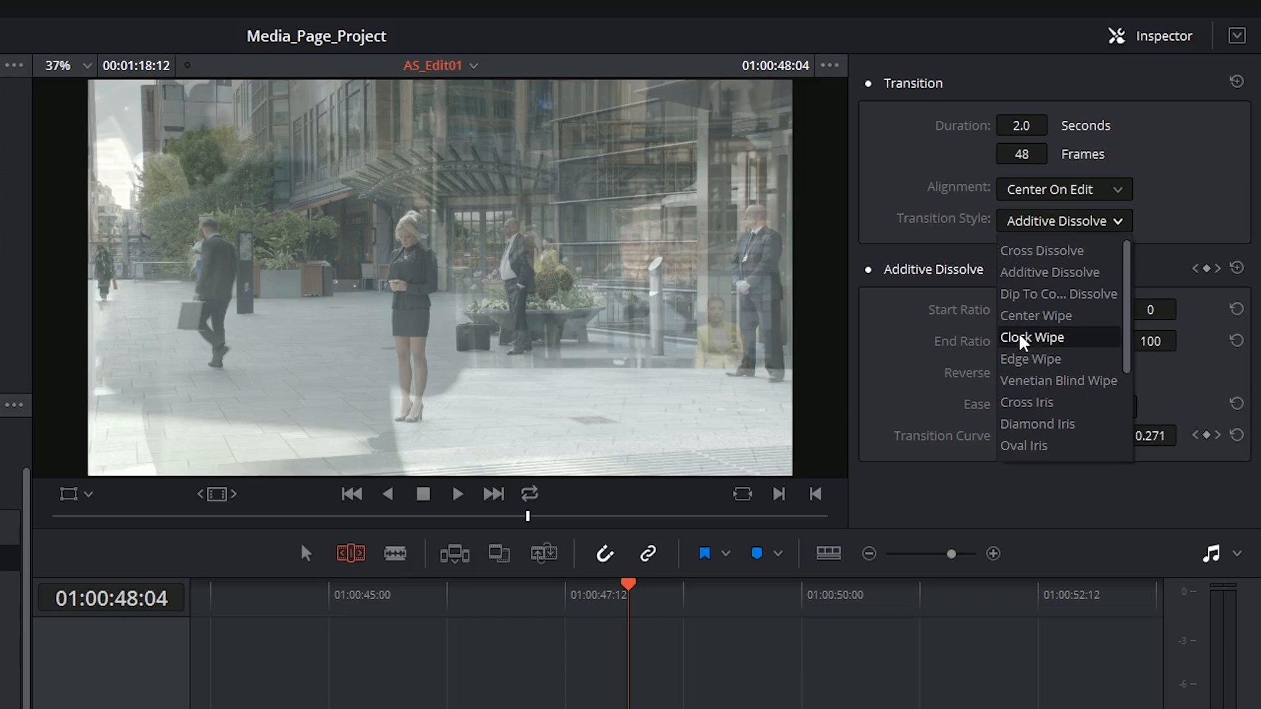
left_click(1032, 337)
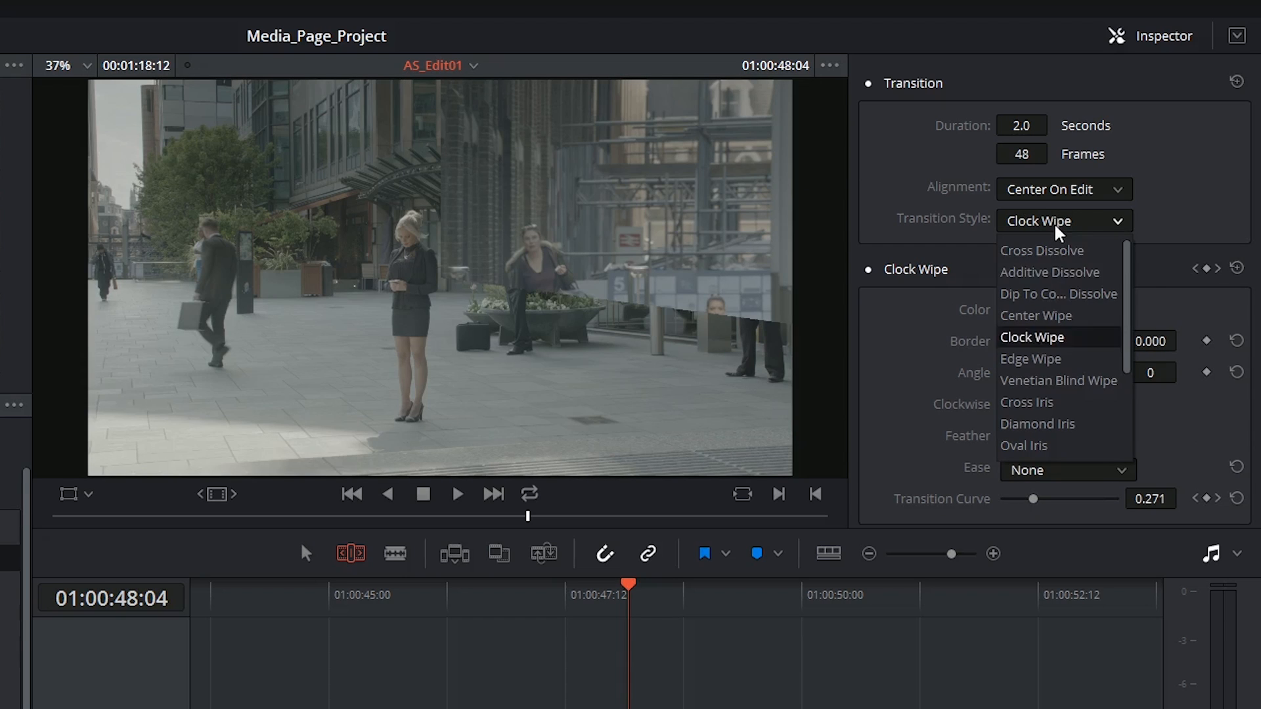
left_click(1030, 359)
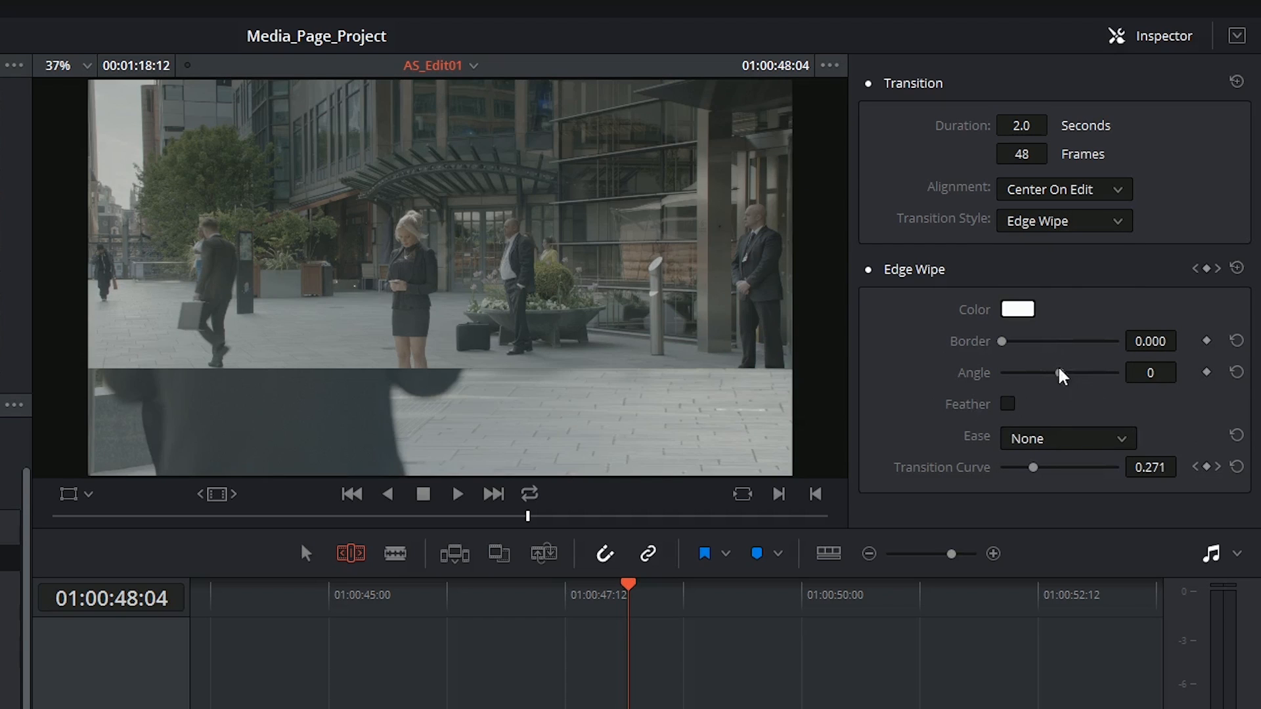
left_click(1063, 221)
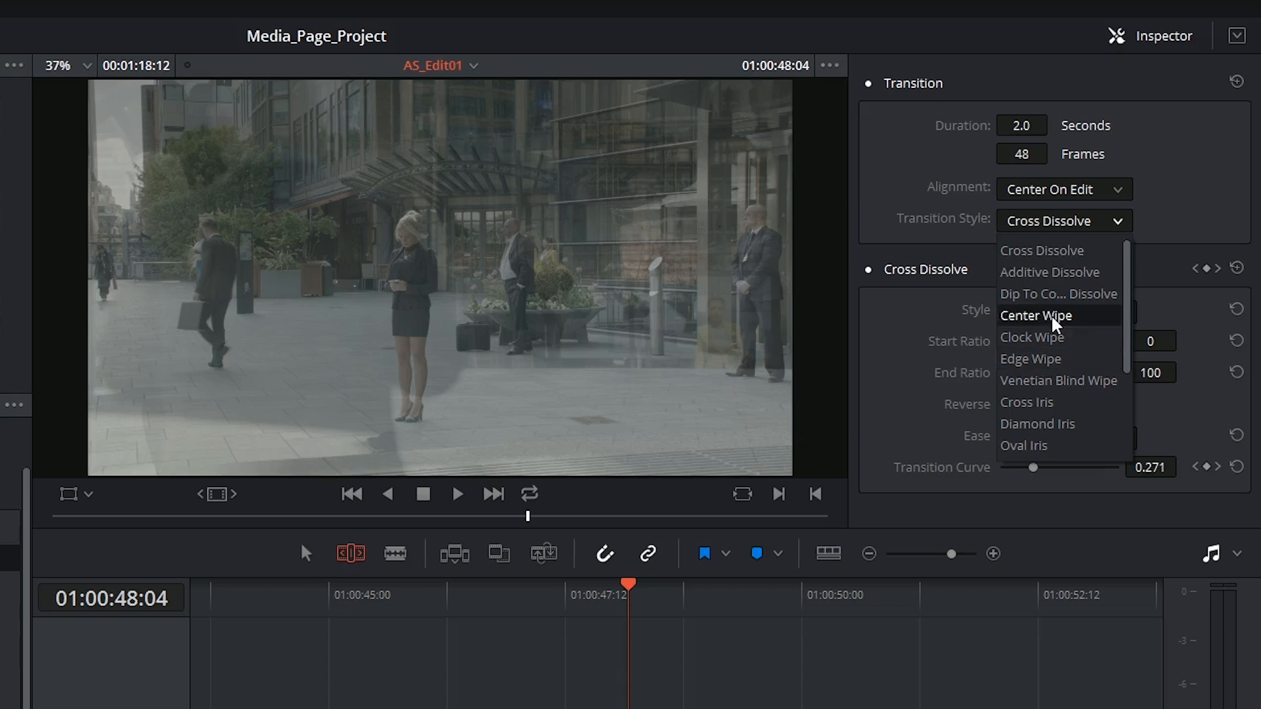
left_click(1057, 294)
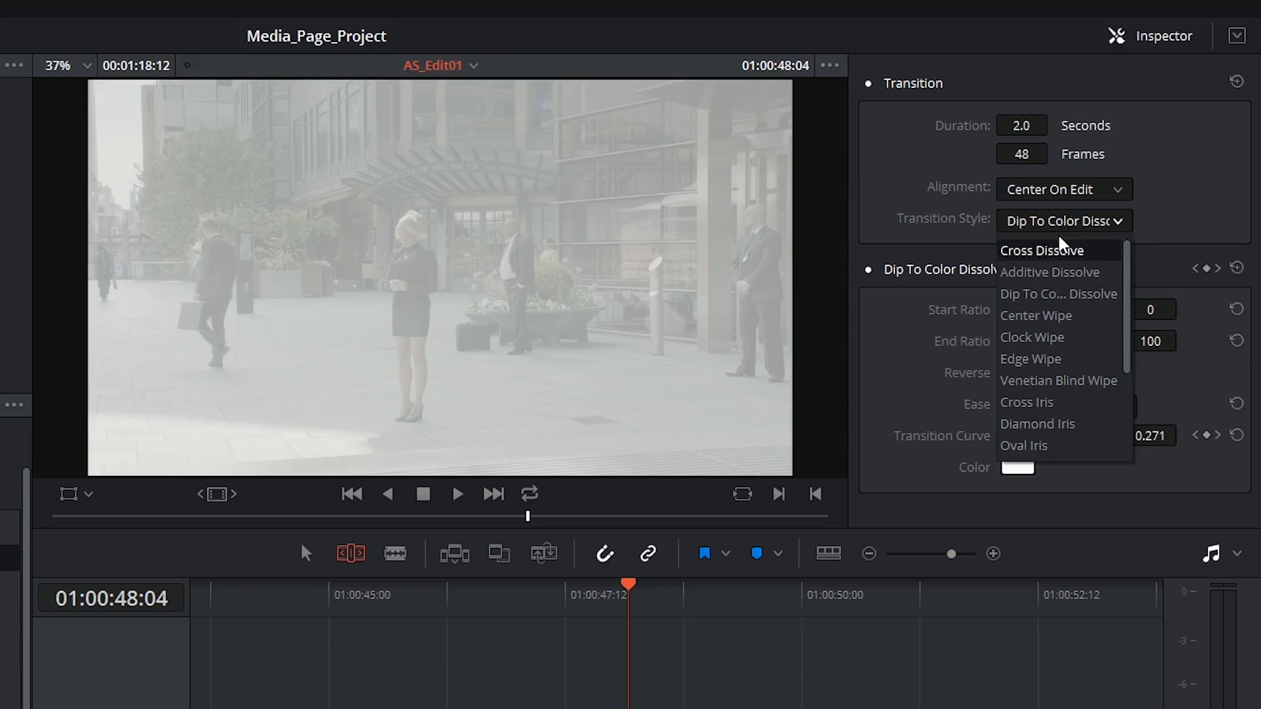
left_click(1039, 250)
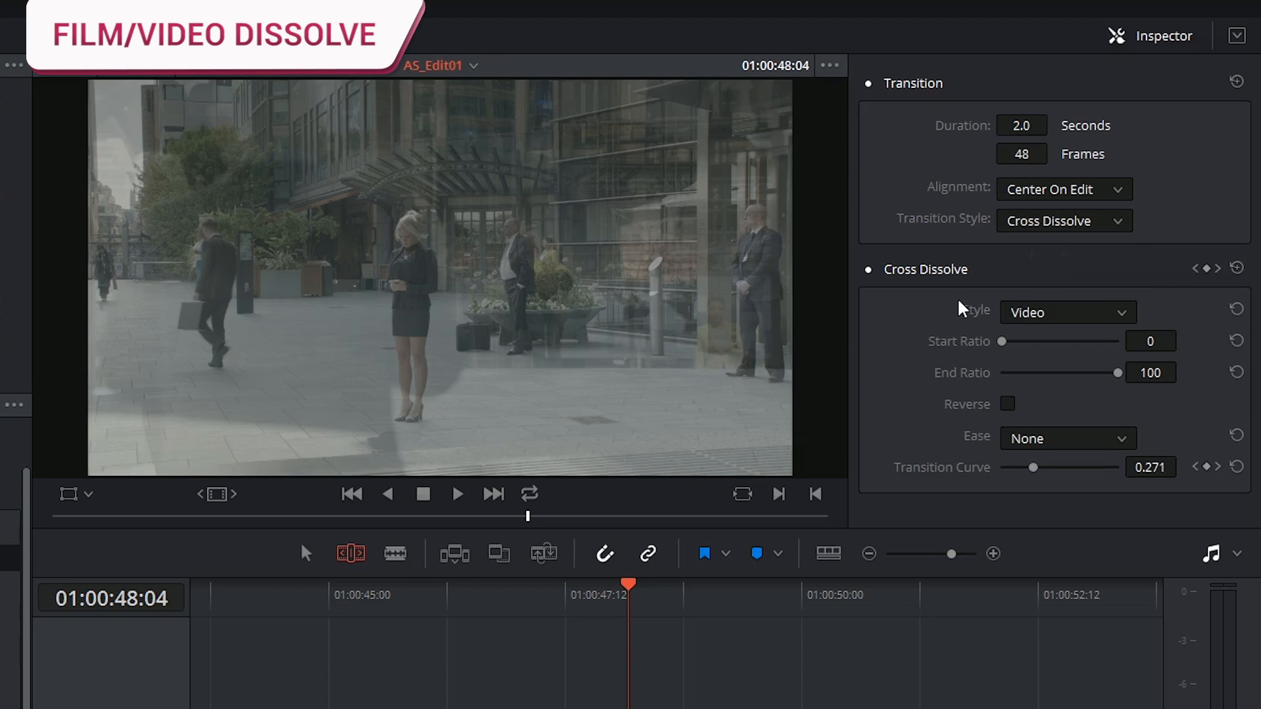
- Compare Video and Film in the Cross Dissolve Style dropdown, settling on Film
left_click(1065, 312)
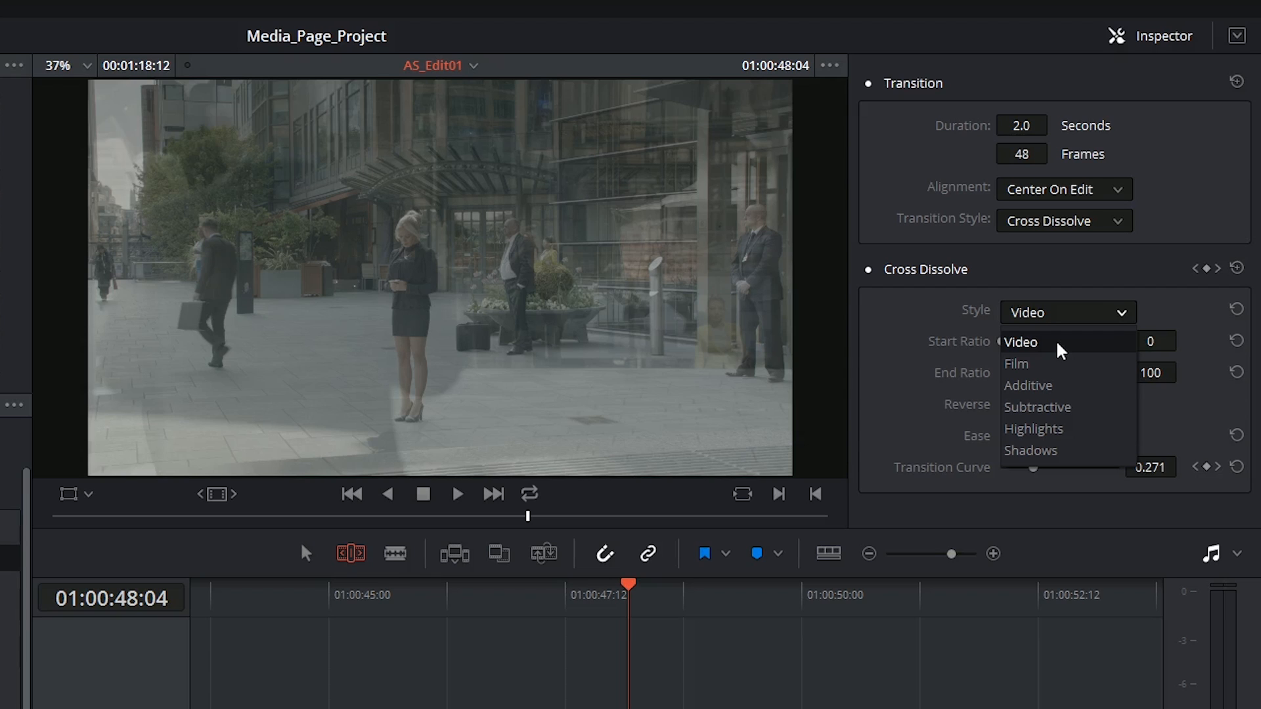
left_click(1019, 342)
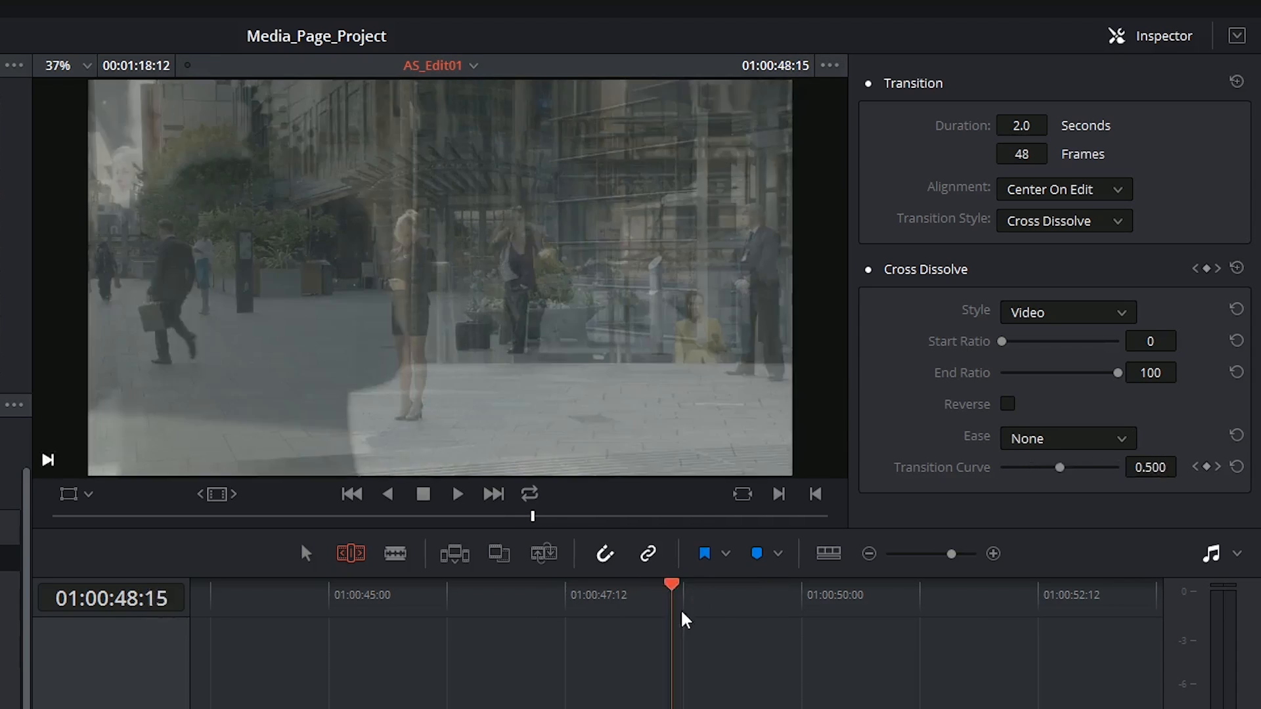
left_click(1067, 312)
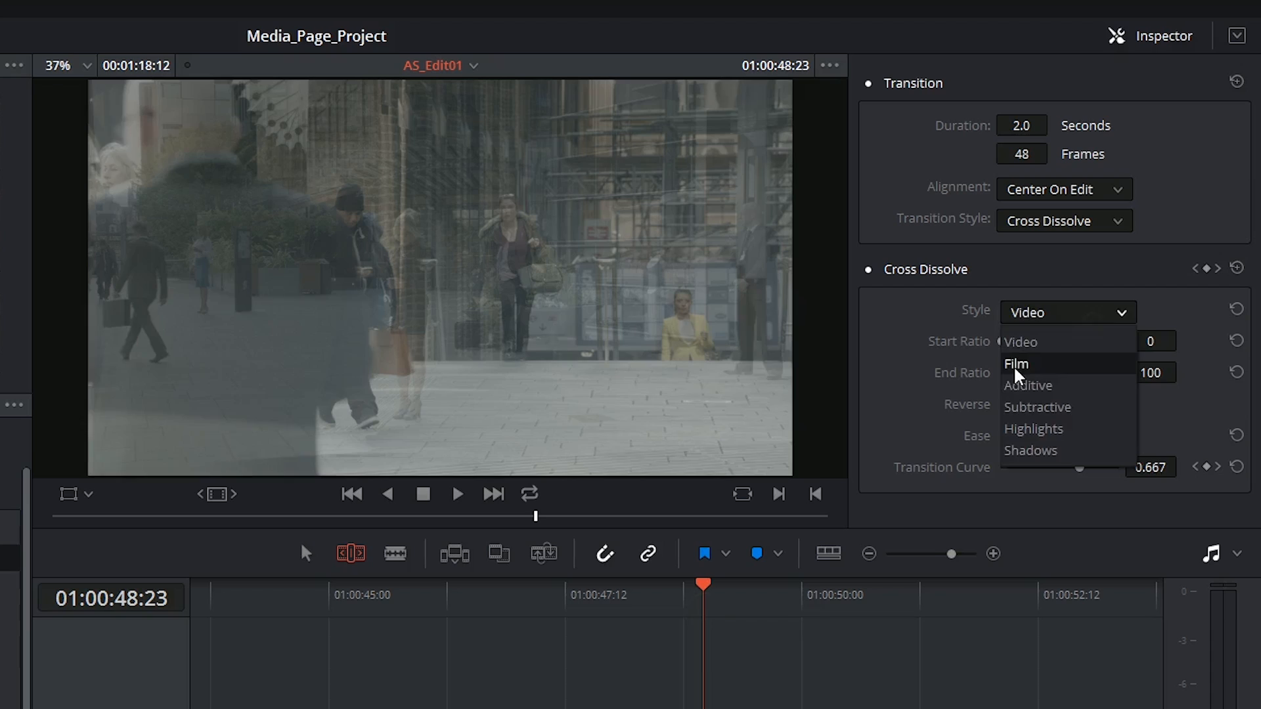
left_click(1016, 363)
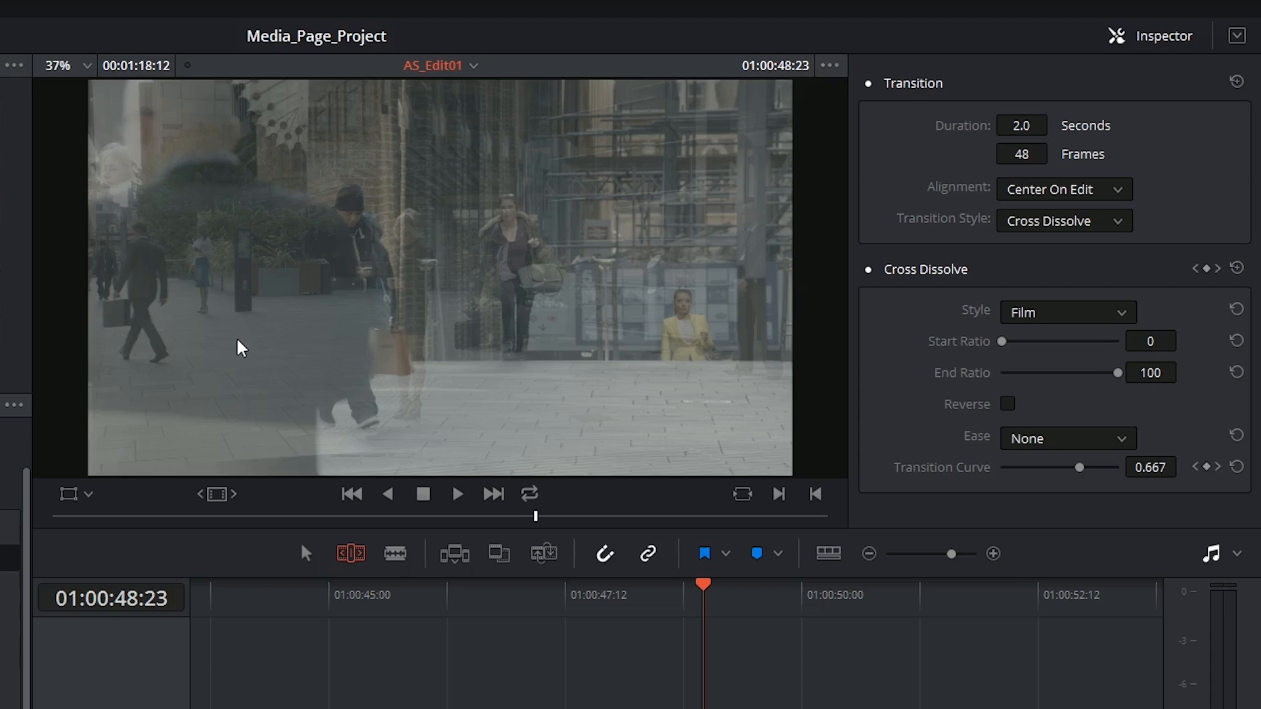
mouse_move(437, 642)
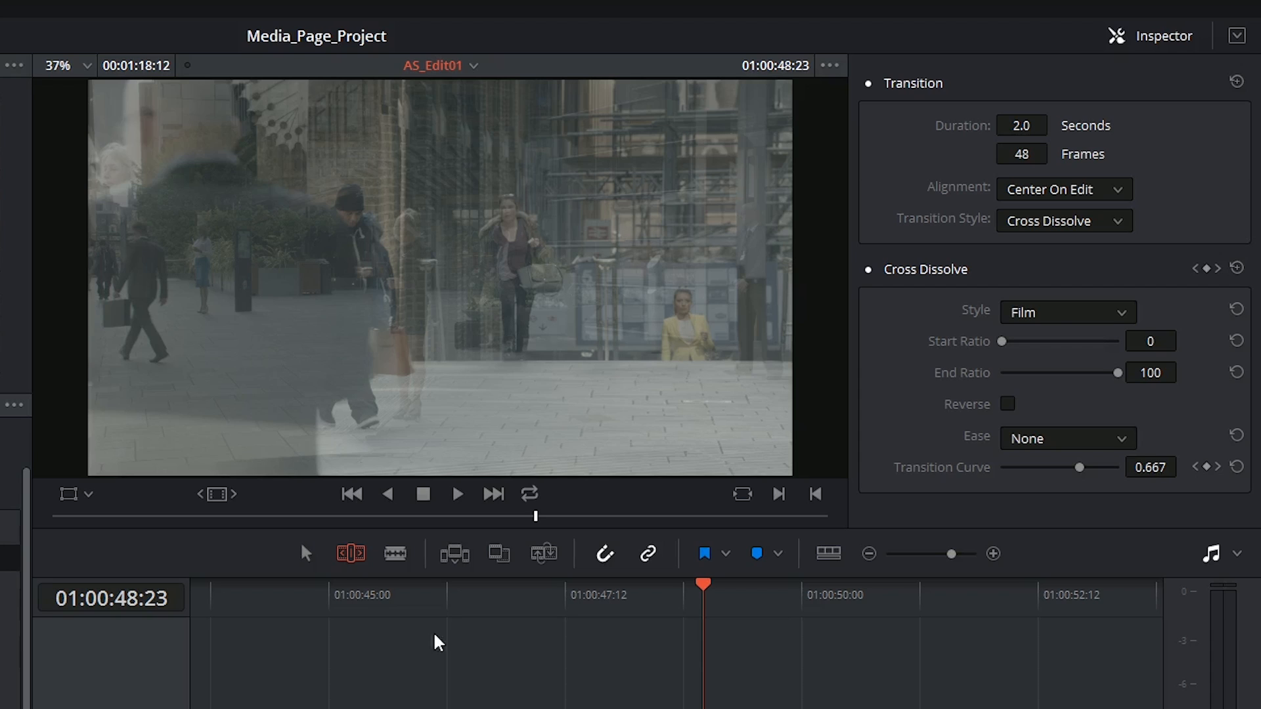
left_click(1067, 312)
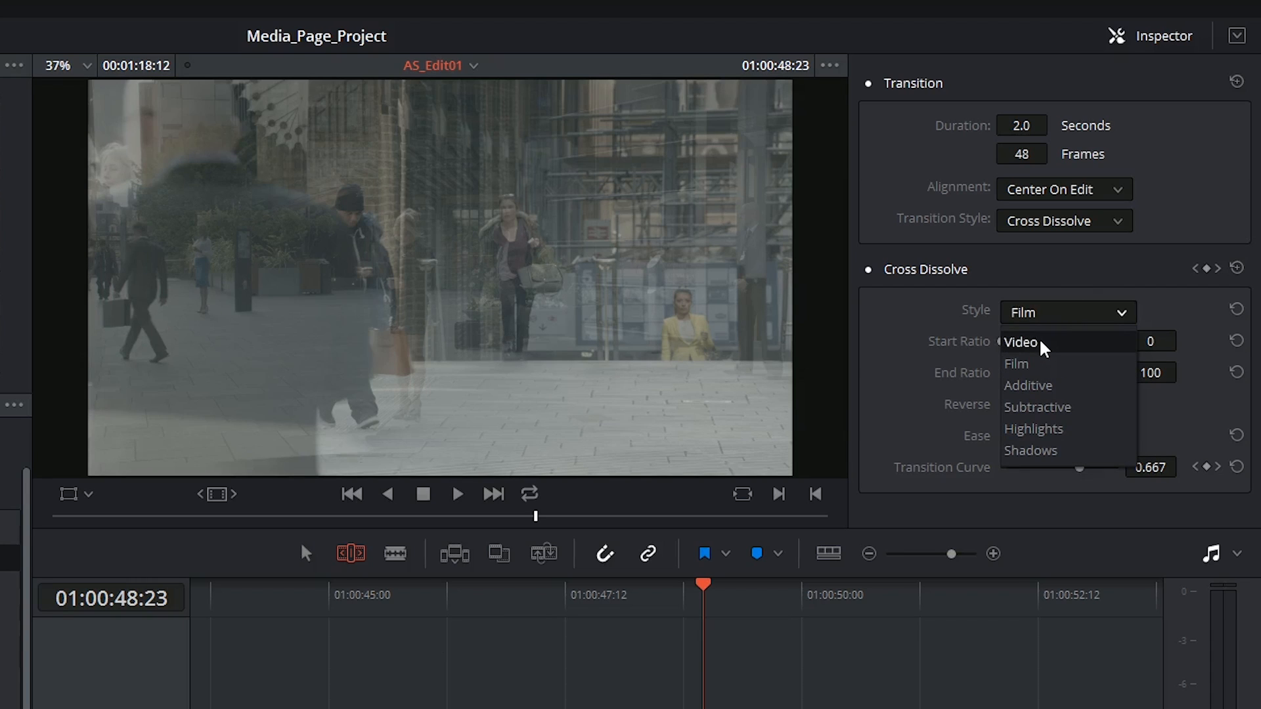
left_click(1019, 341)
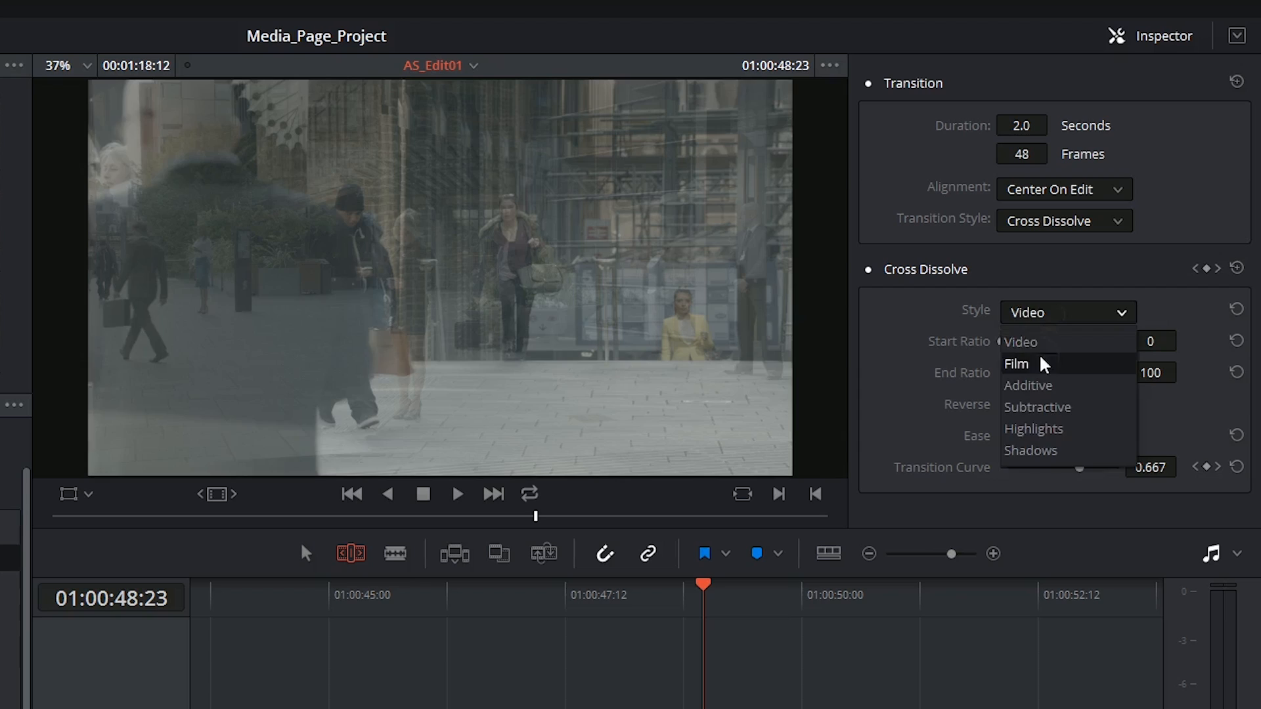
left_click(1016, 364)
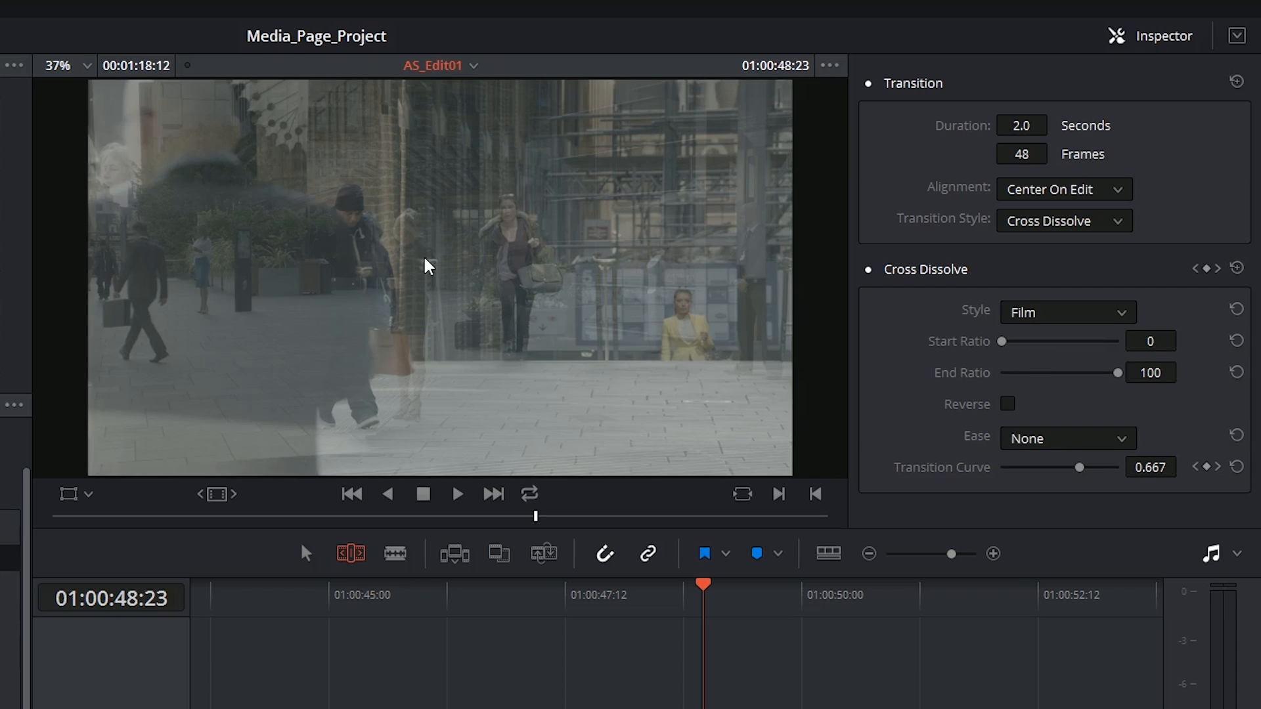
mouse_move(1024, 330)
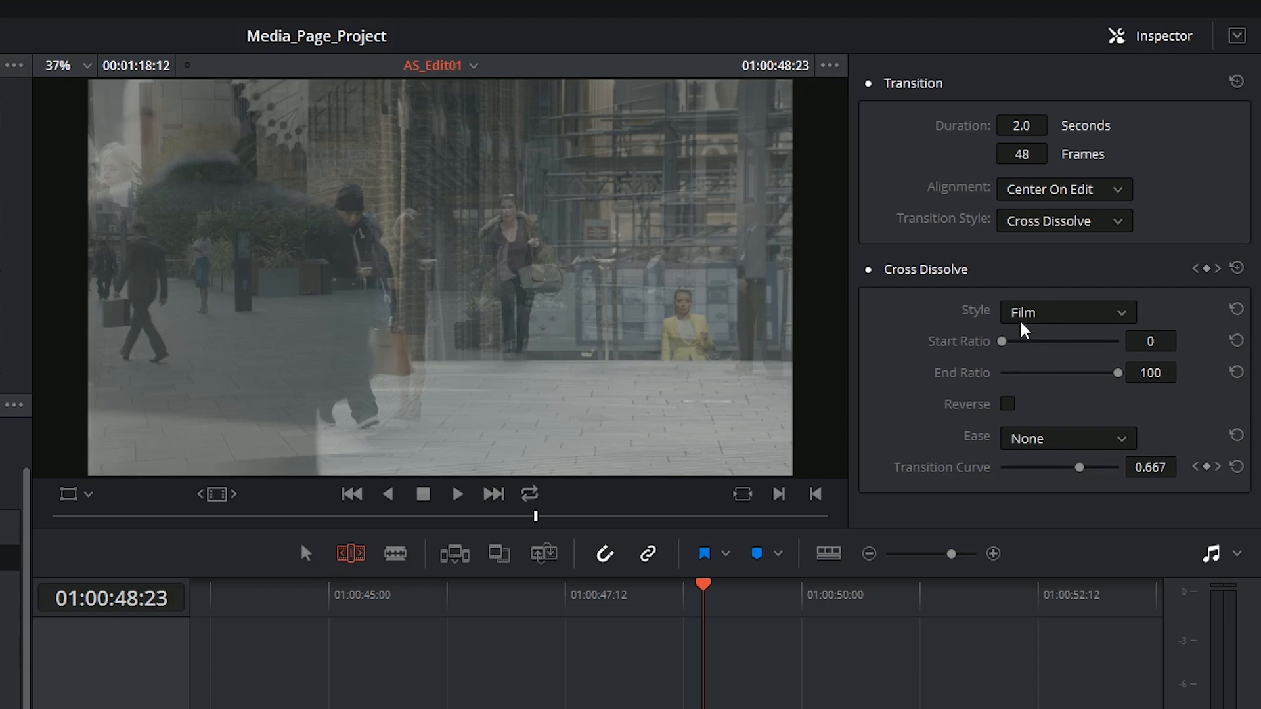
left_click(1065, 312)
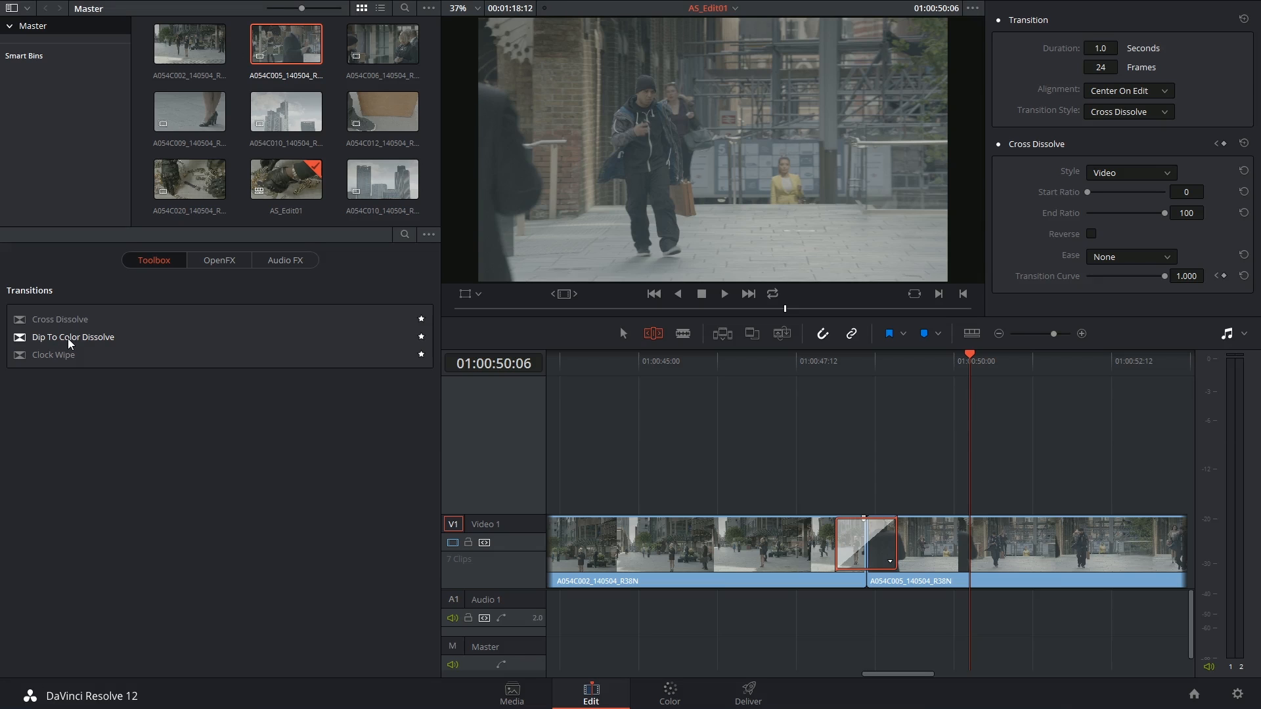
- Set Dip To Color Dissolve as the standard transition and apply it with Ctrl+T
right_click(72, 337)
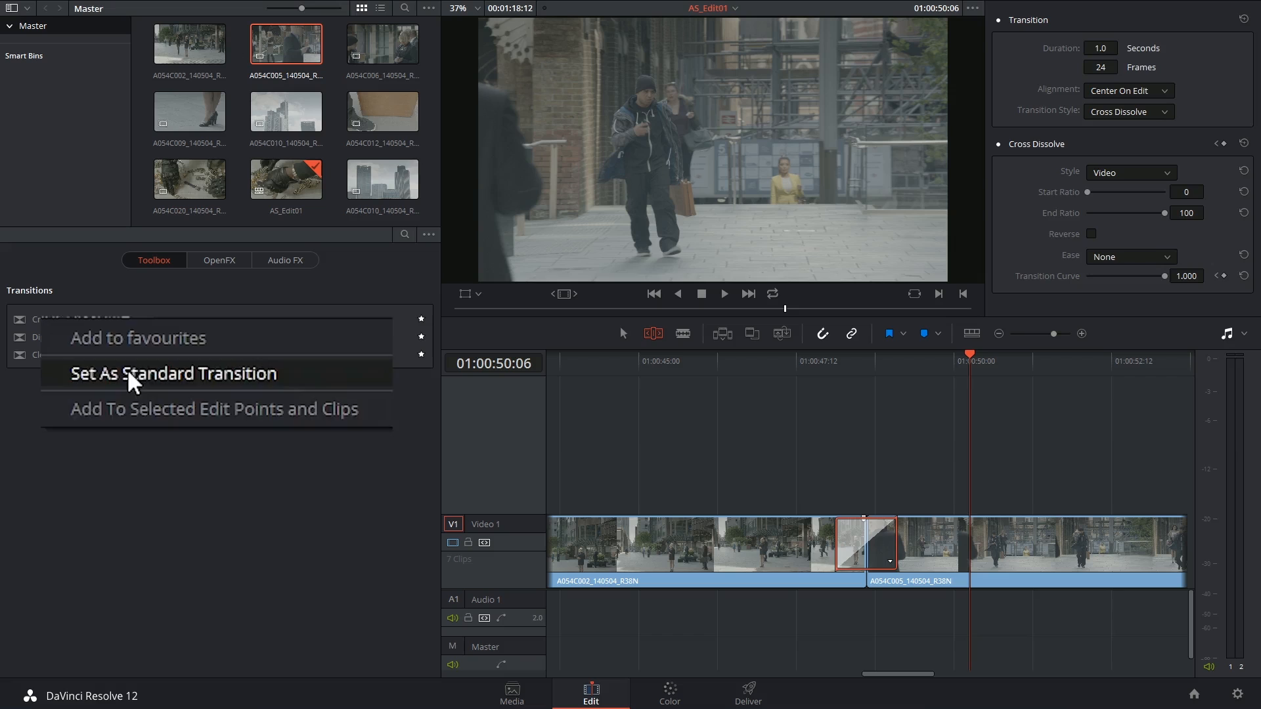
left_click(172, 373)
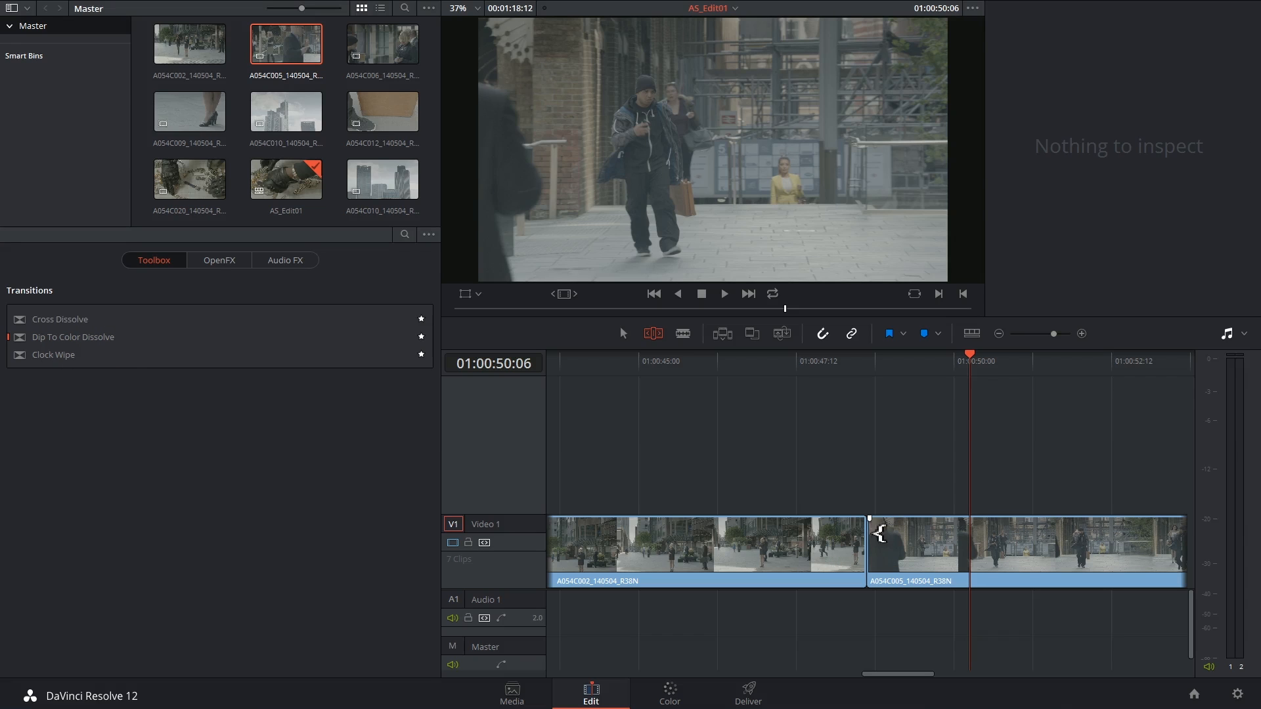
key("ctrl+t")
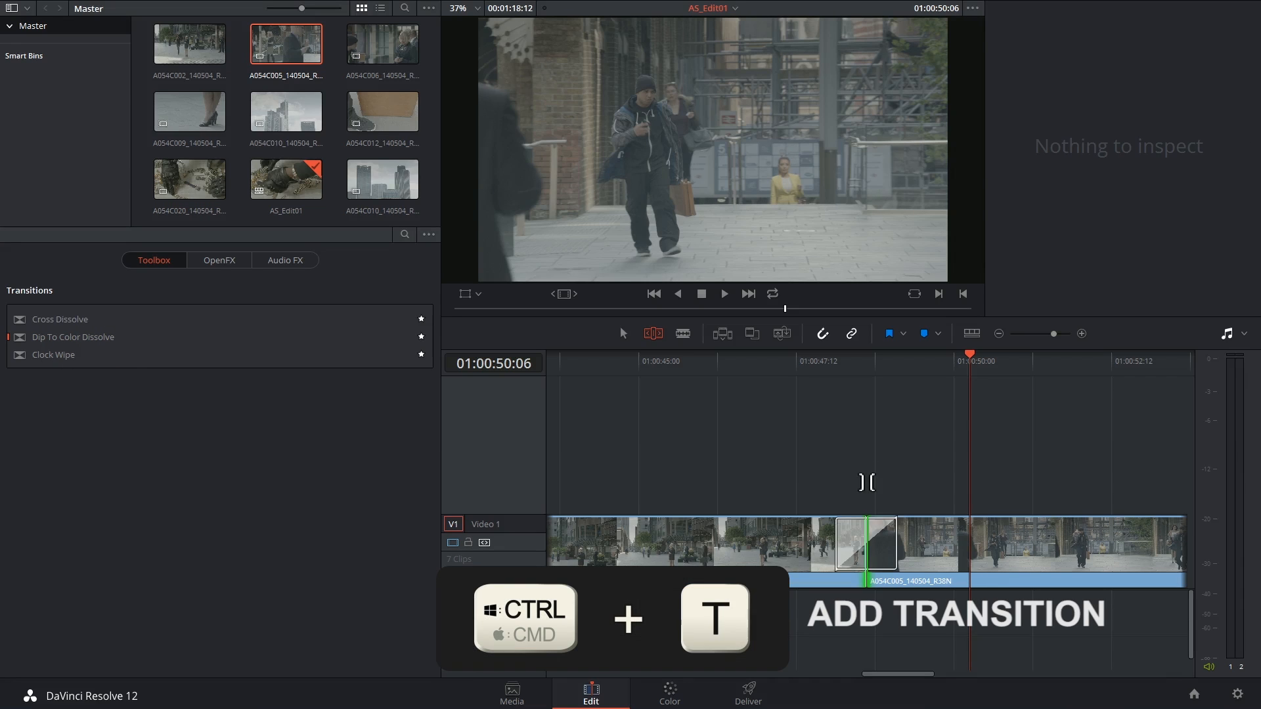